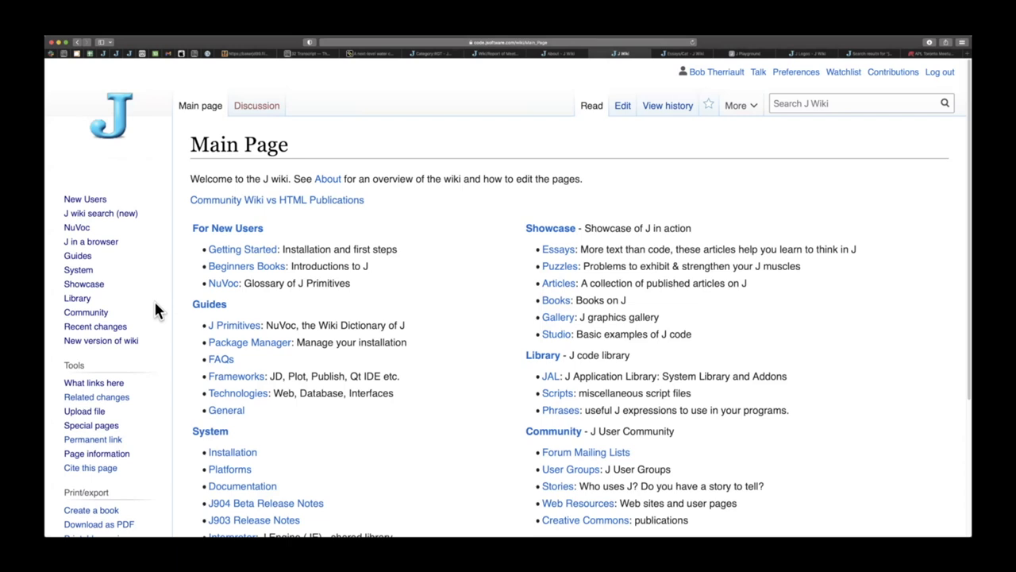
{"action": "mouse_move", "coordinate": [118, 135]}
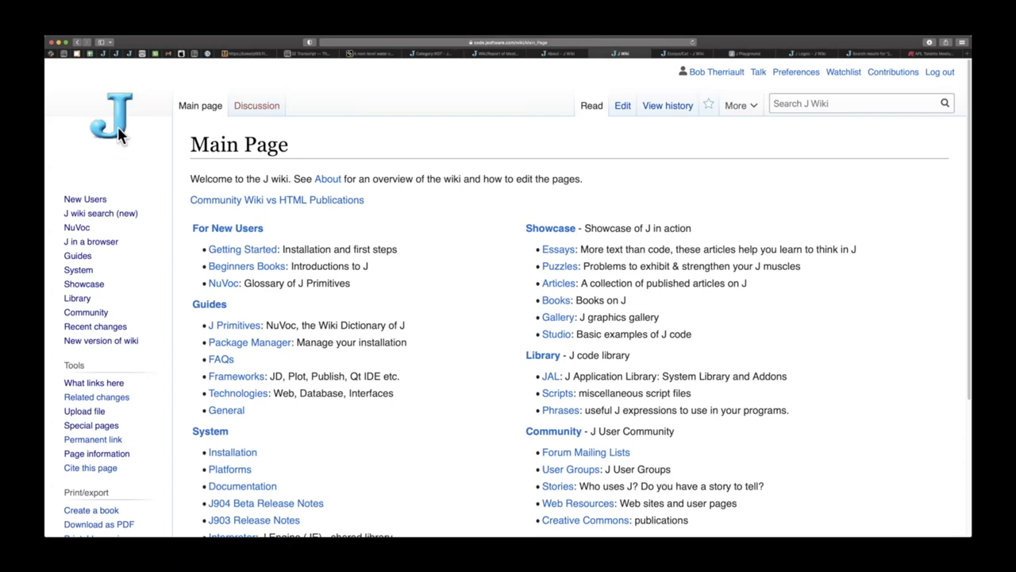
{"action": "mouse_move", "coordinate": [163, 268]}
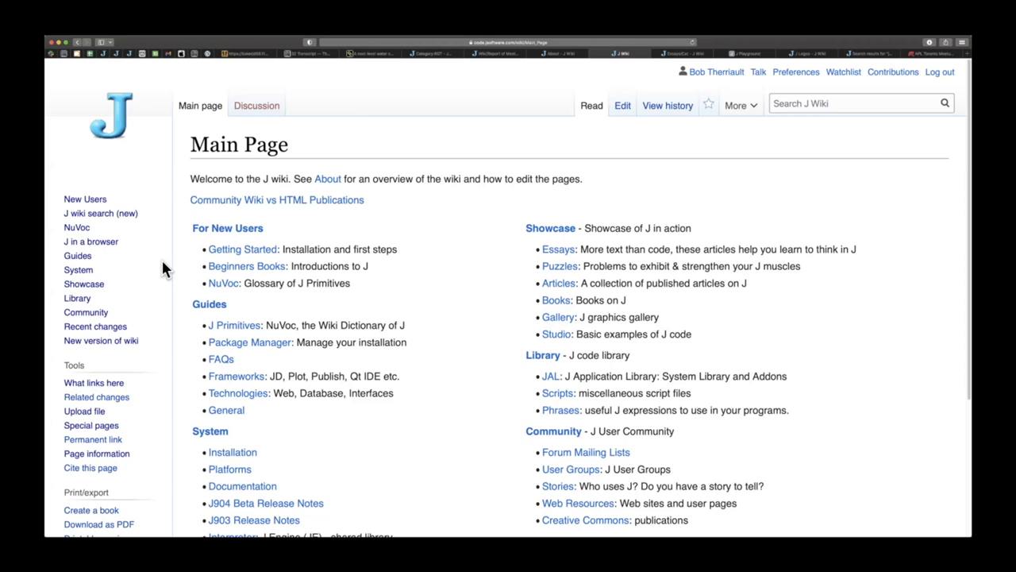
{"action": "mouse_move", "coordinate": [101, 349]}
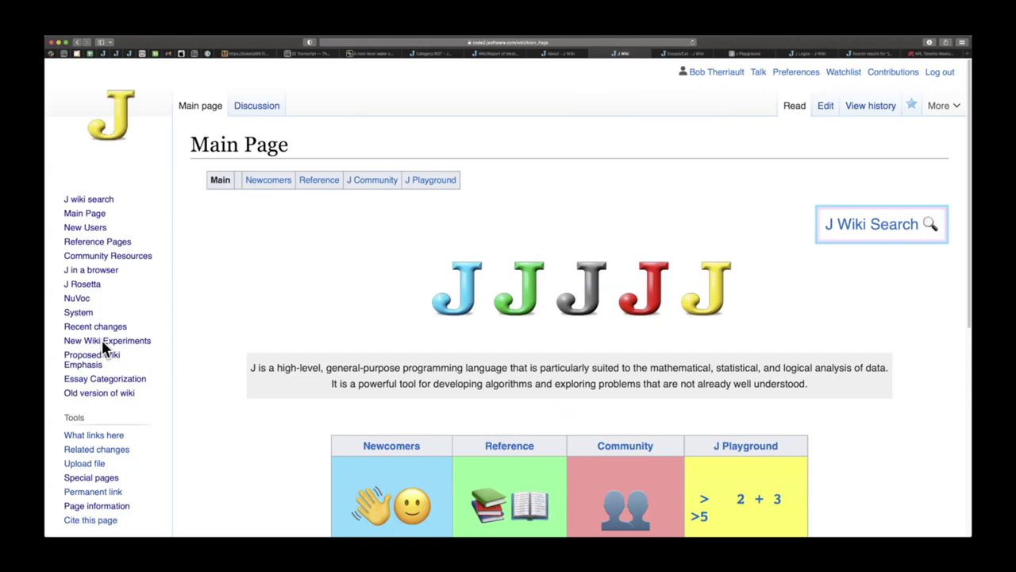
{"action": "mouse_move", "coordinate": [104, 384]}
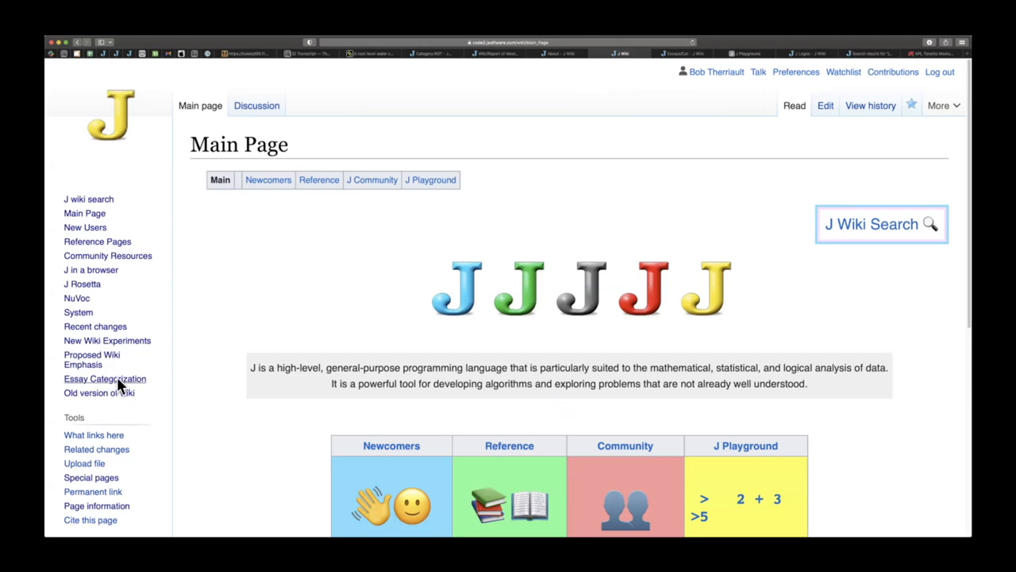
{"action": "mouse_move", "coordinate": [112, 387]}
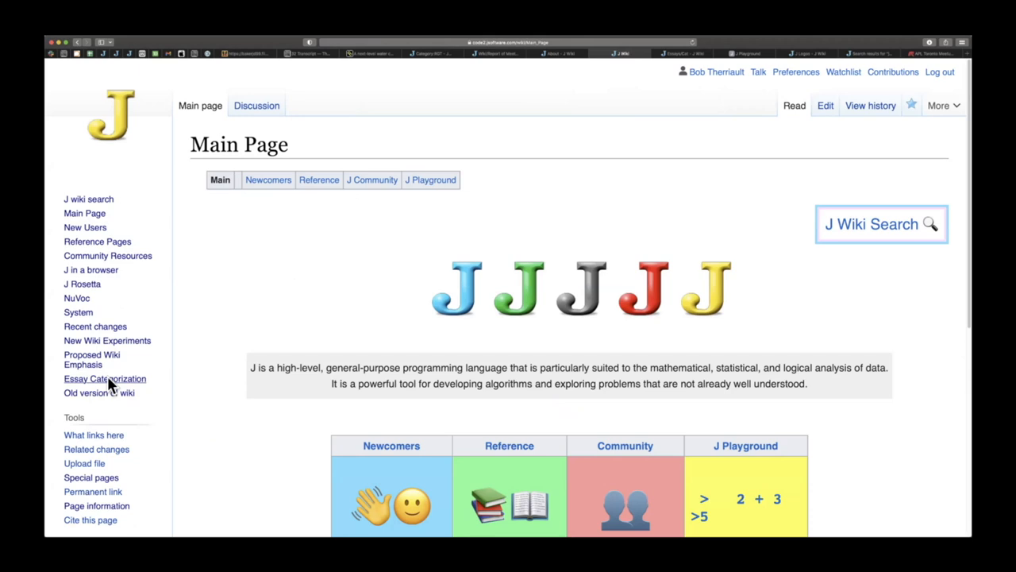
{"action": "mouse_move", "coordinate": [116, 386]}
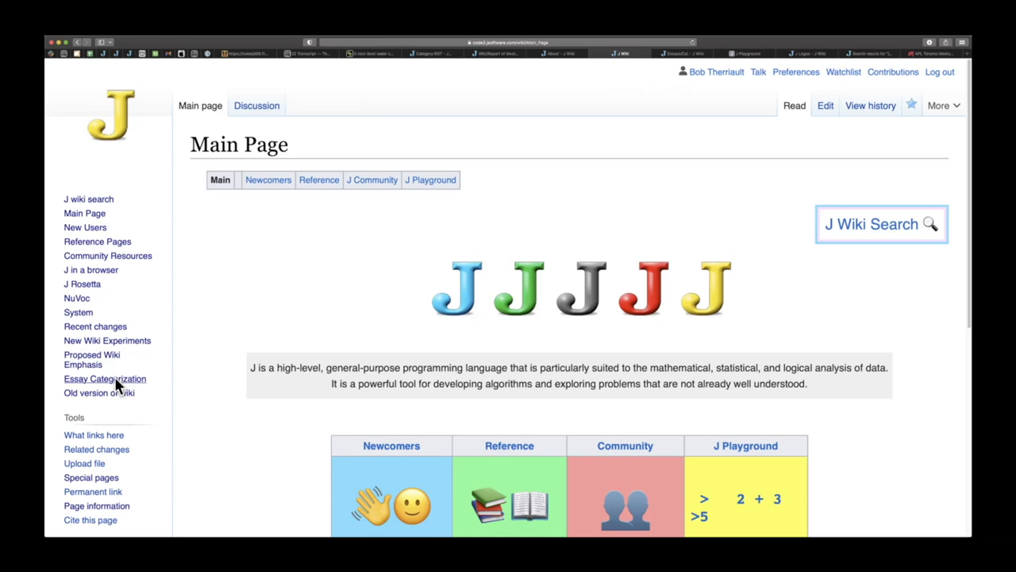
Go to the Essay Categorization page from the sidebar and scroll through its sign-up instructions
{"action": "left_click", "coordinate": [104, 378]}
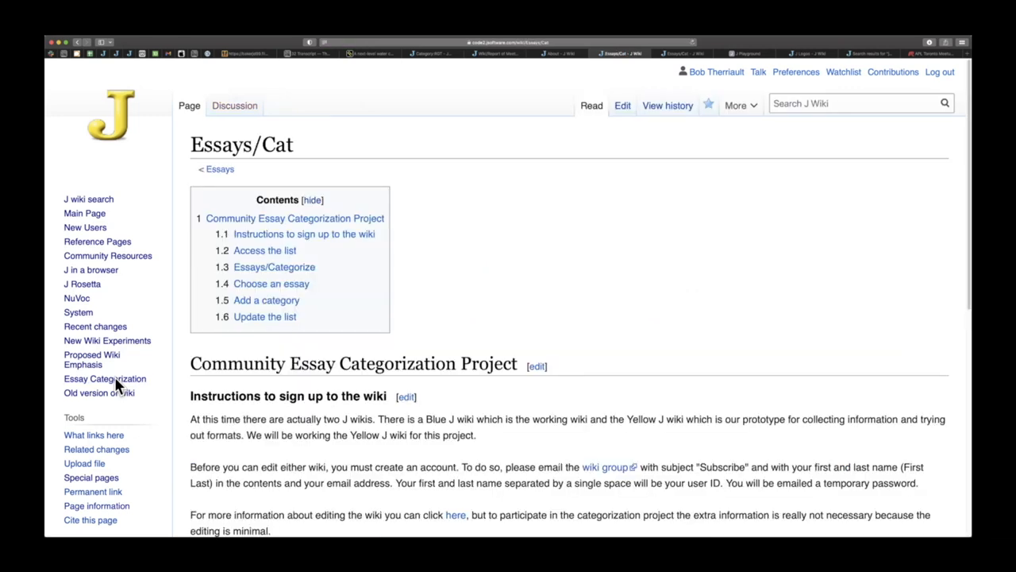
{"action": "mouse_move", "coordinate": [262, 370]}
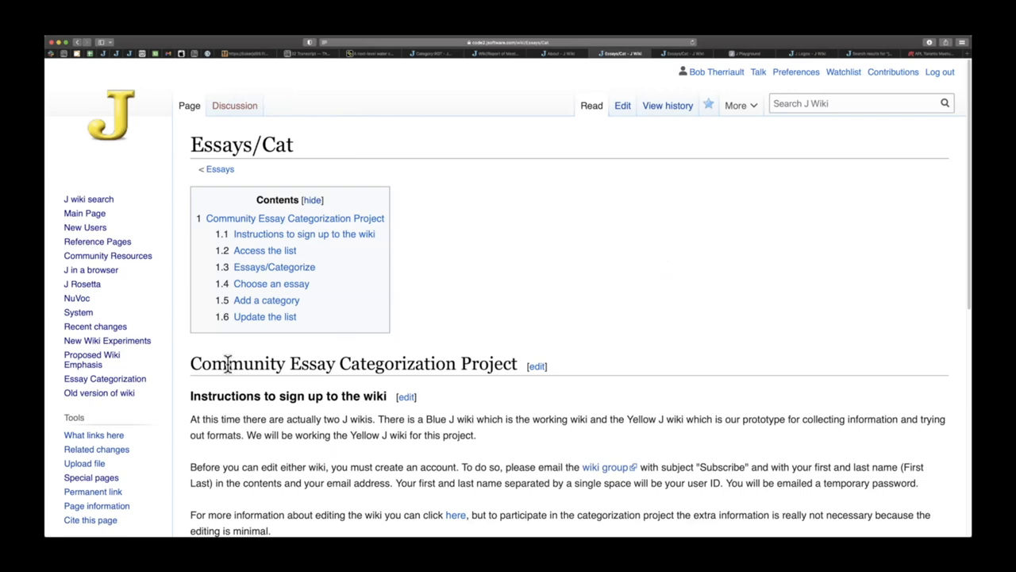
{"action": "mouse_move", "coordinate": [582, 338]}
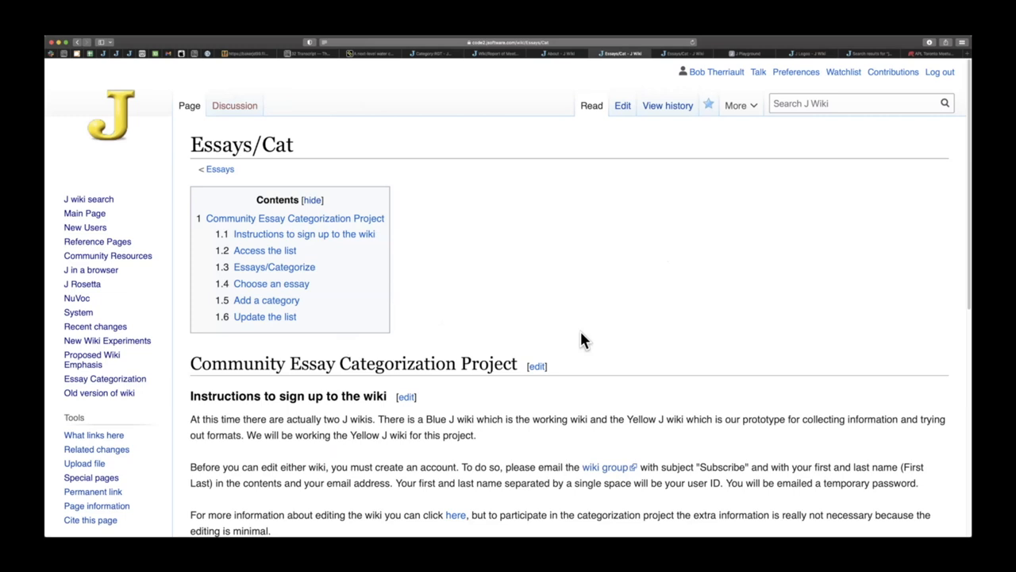
{"action": "scroll", "scroll_direction": "down", "scroll_amount": 3}
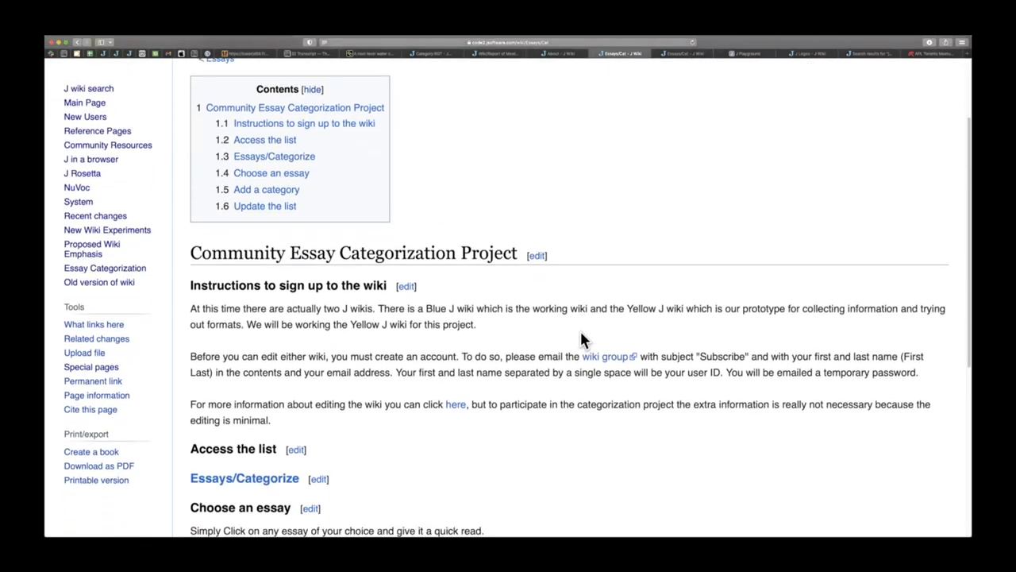
{"action": "scroll", "scroll_direction": "down", "scroll_amount": 3}
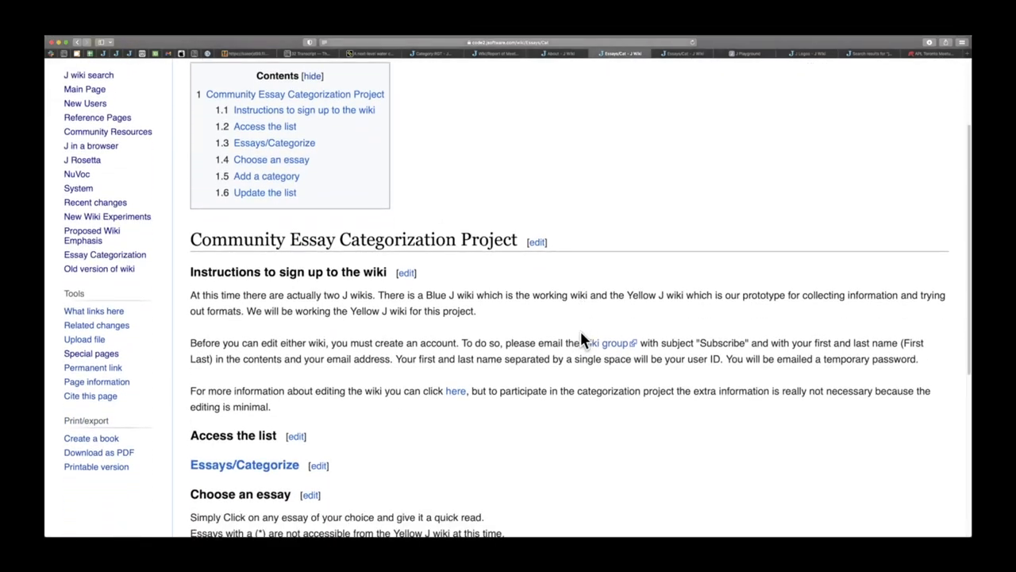
{"action": "mouse_move", "coordinate": [509, 331]}
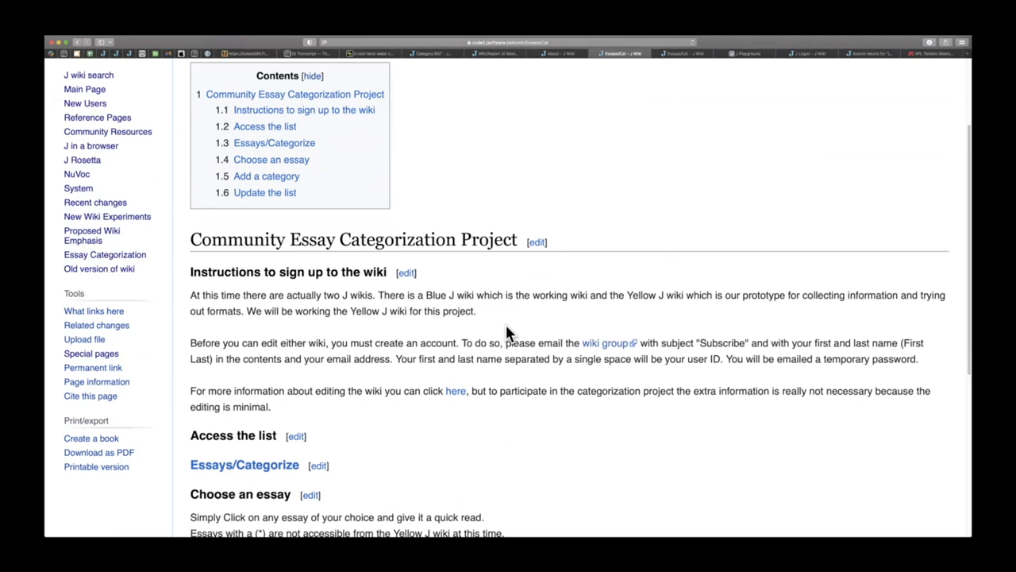
{"action": "mouse_move", "coordinate": [426, 314]}
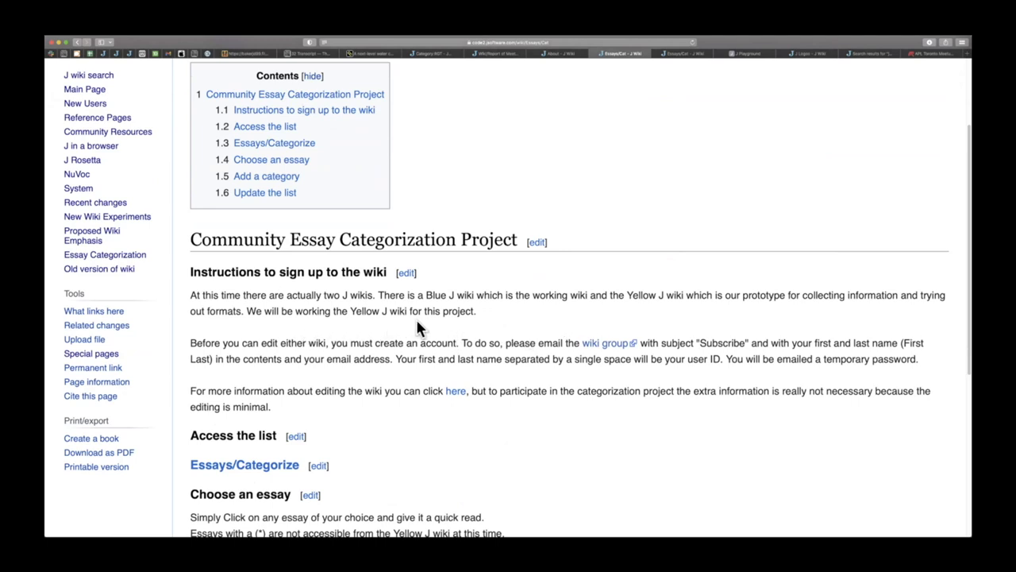
{"action": "mouse_move", "coordinate": [391, 390]}
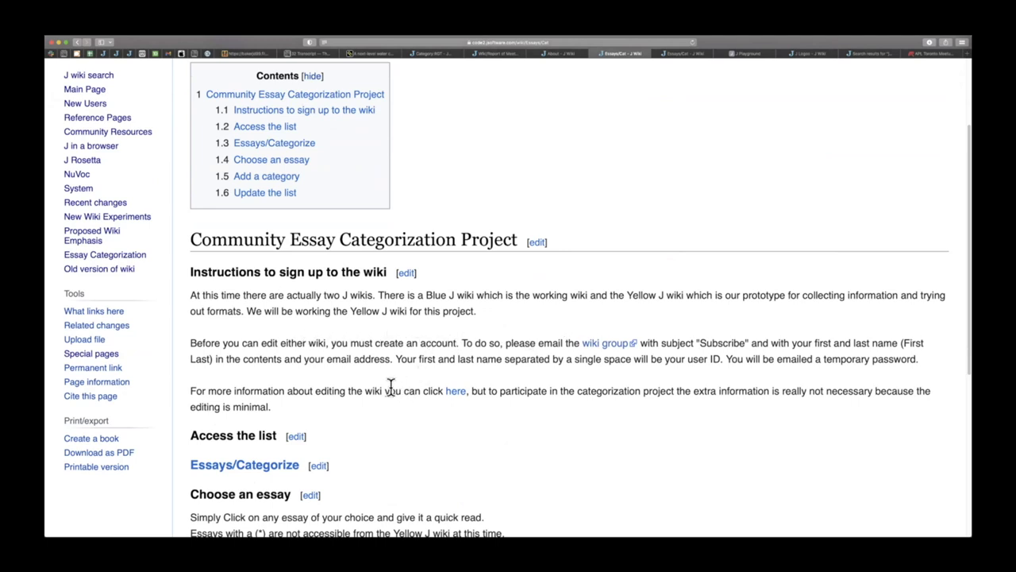
{"action": "mouse_move", "coordinate": [387, 394]}
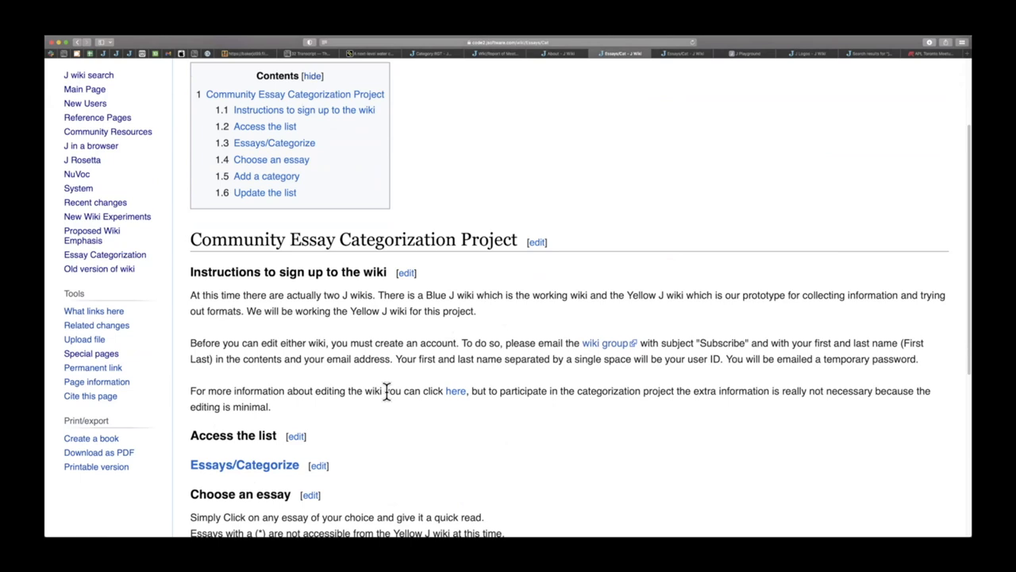
{"action": "mouse_move", "coordinate": [610, 343]}
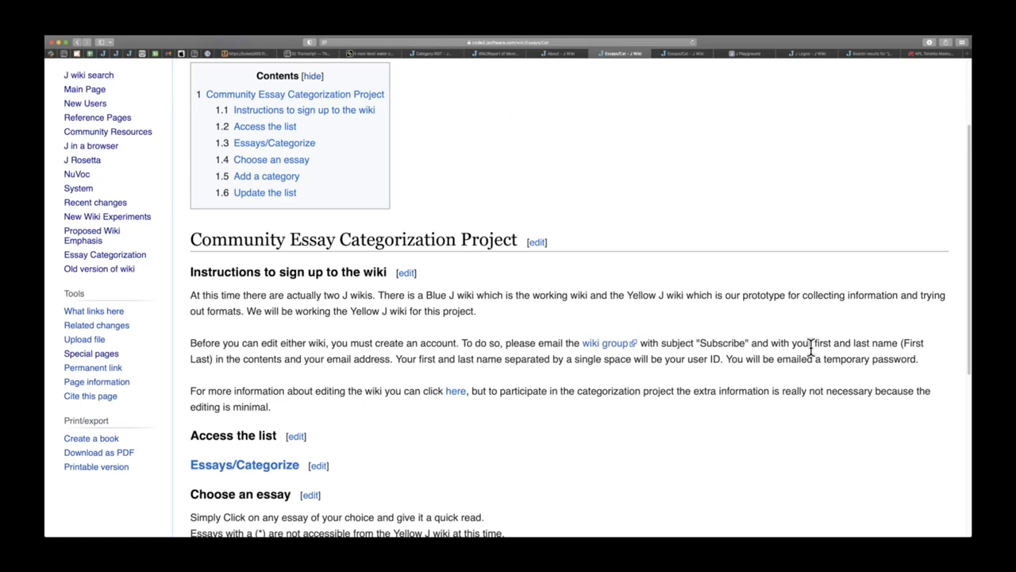
{"action": "mouse_move", "coordinate": [683, 384]}
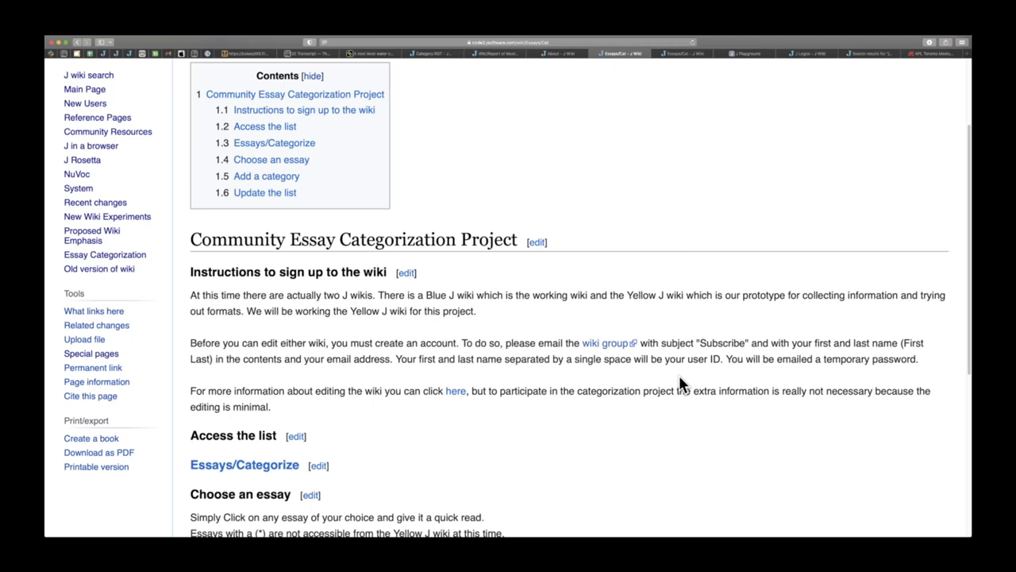
{"action": "mouse_move", "coordinate": [479, 429]}
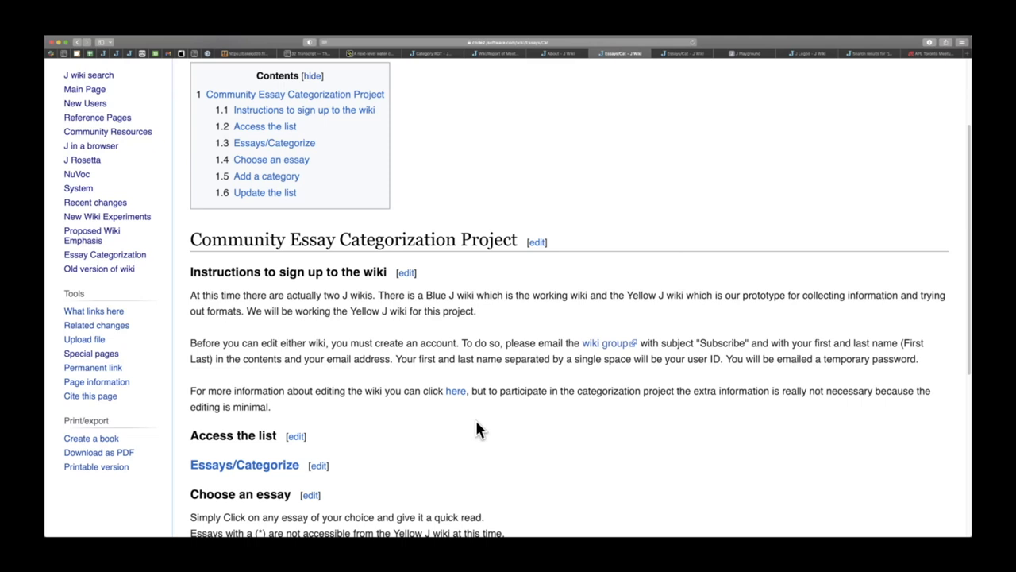
{"action": "left_click", "coordinate": [556, 54]}
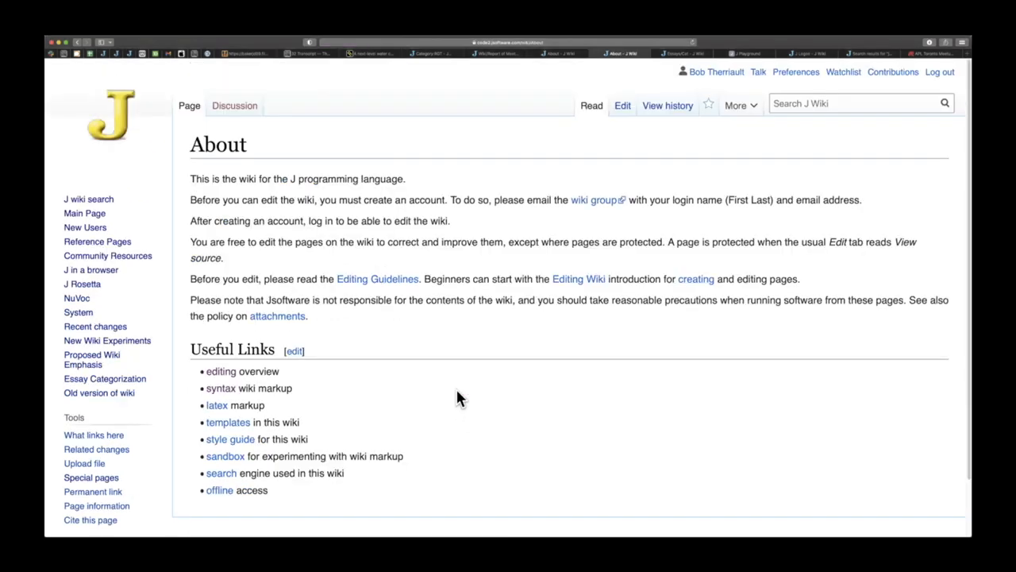
{"action": "mouse_move", "coordinate": [68, 95]}
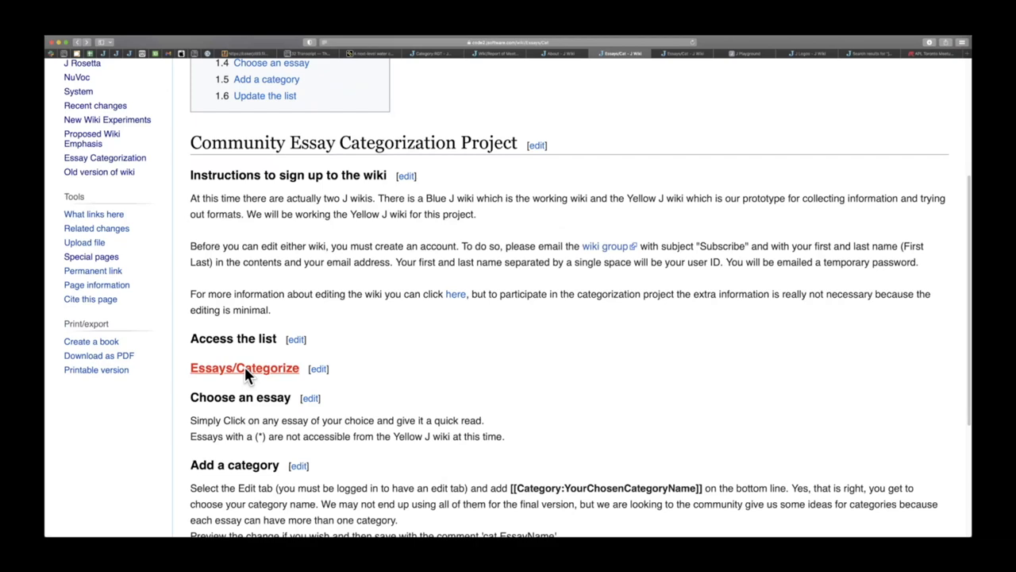
Go to Essays/Categorize and scroll through the essays and their category counts
{"action": "left_click", "coordinate": [244, 368]}
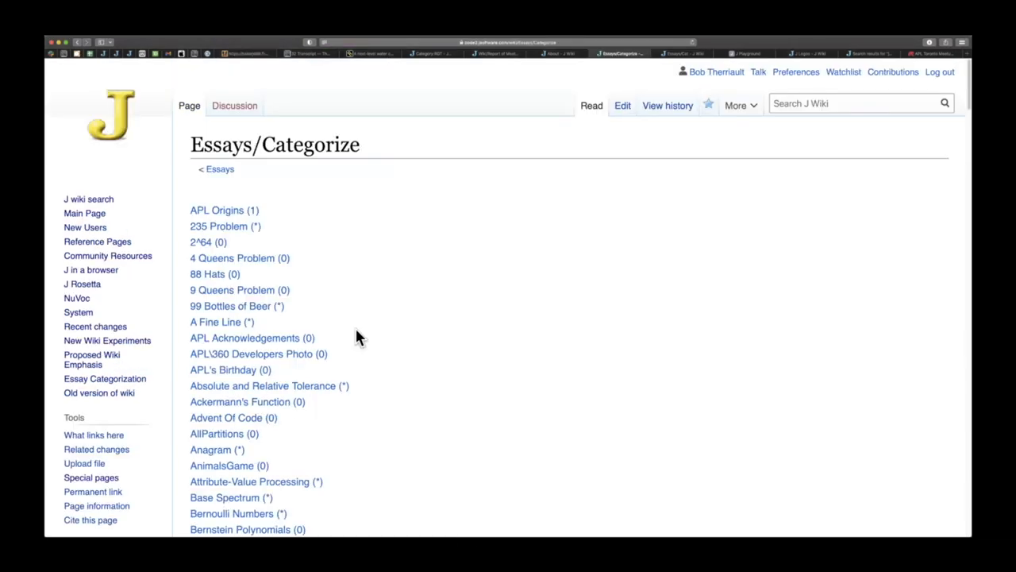
{"action": "mouse_move", "coordinate": [425, 435]}
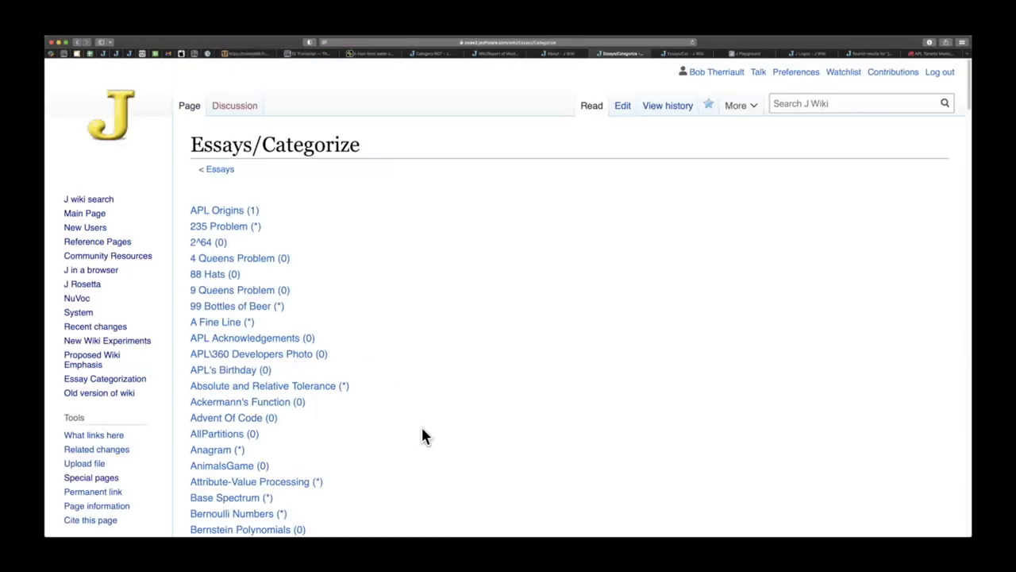
{"action": "scroll", "scroll_direction": "down", "scroll_amount": 3}
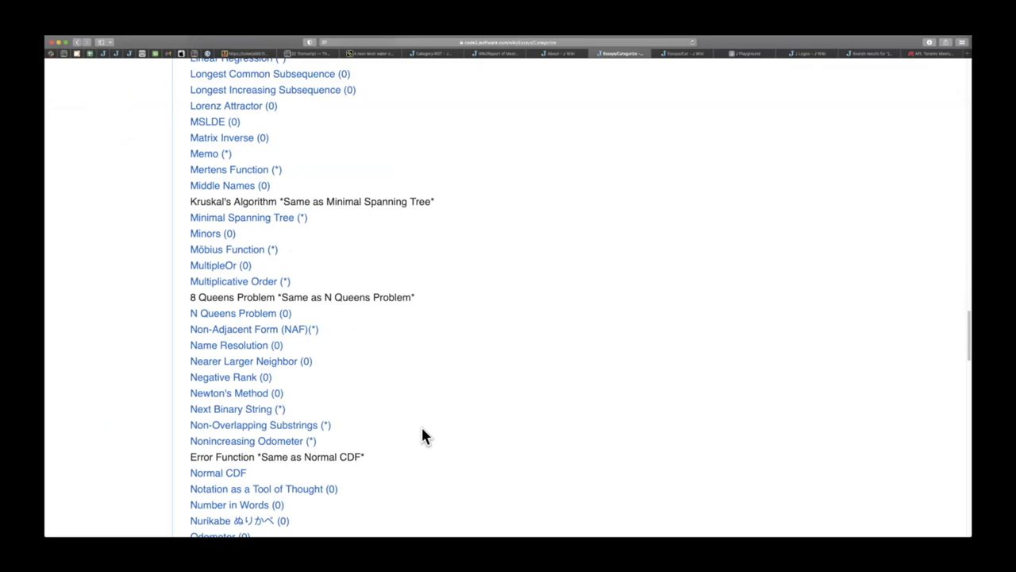
{"action": "scroll", "scroll_direction": "down", "scroll_amount": 3}
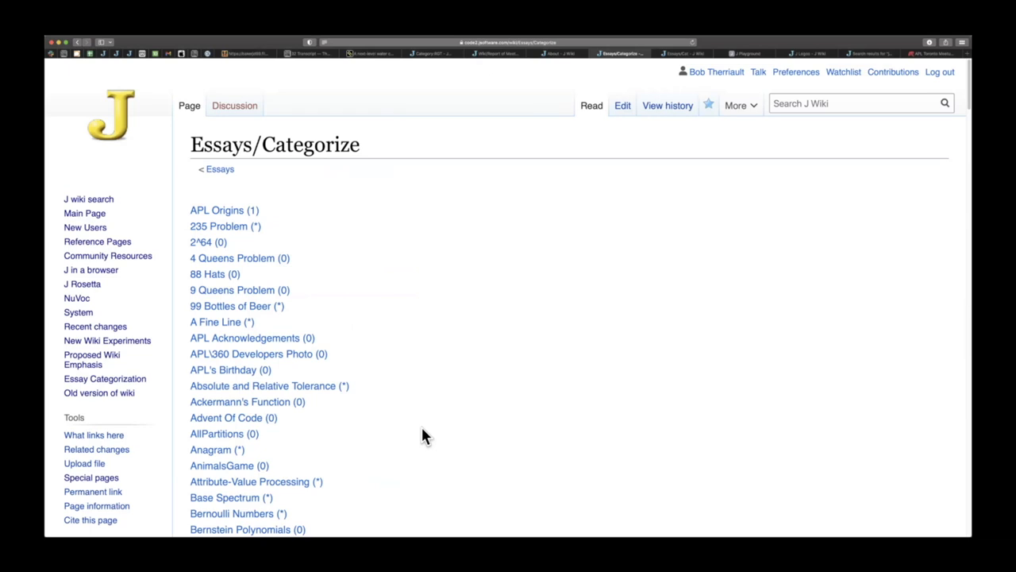
{"action": "mouse_move", "coordinate": [229, 187]}
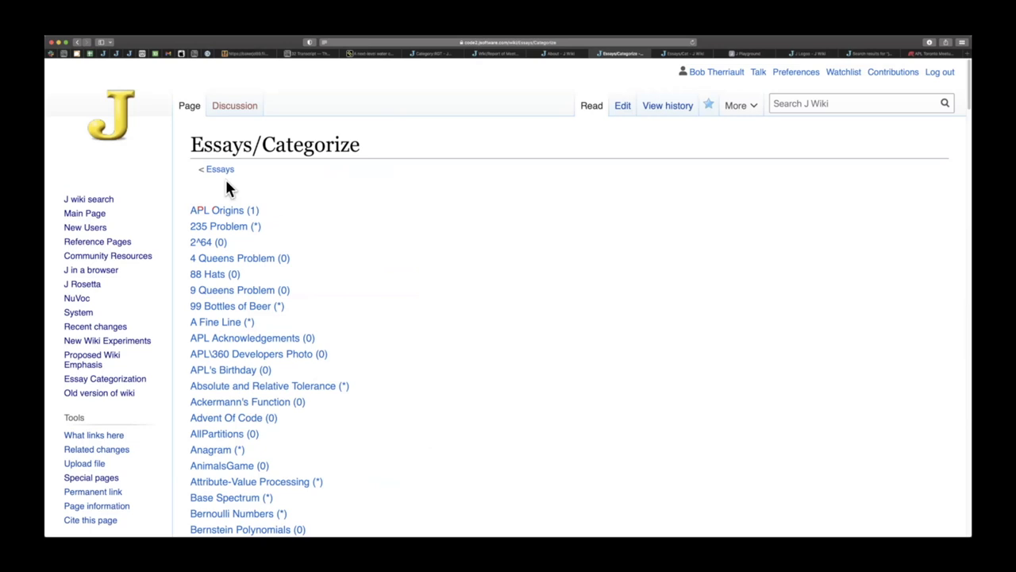
{"action": "left_click", "coordinate": [220, 168]}
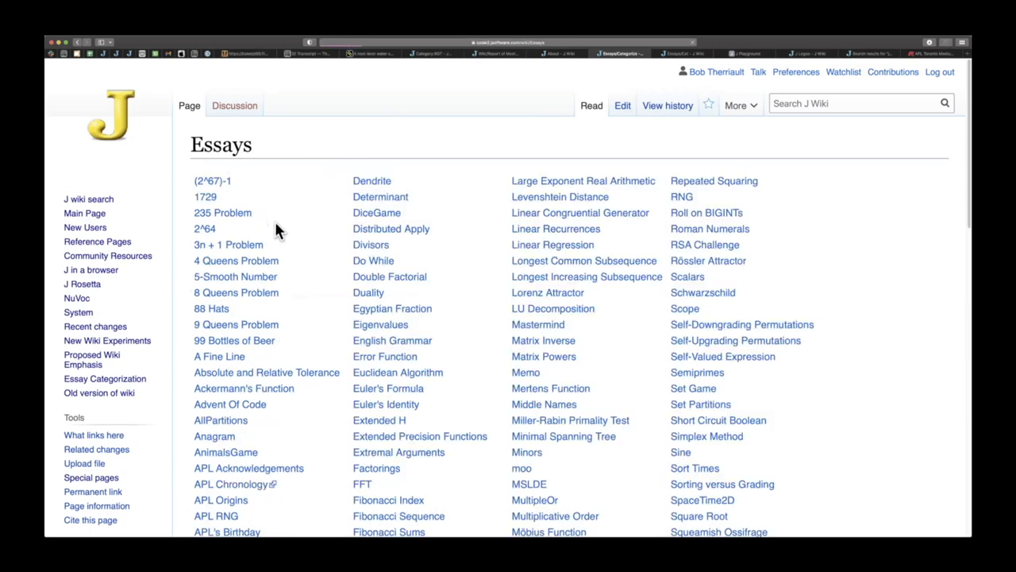
{"action": "mouse_move", "coordinate": [308, 423]}
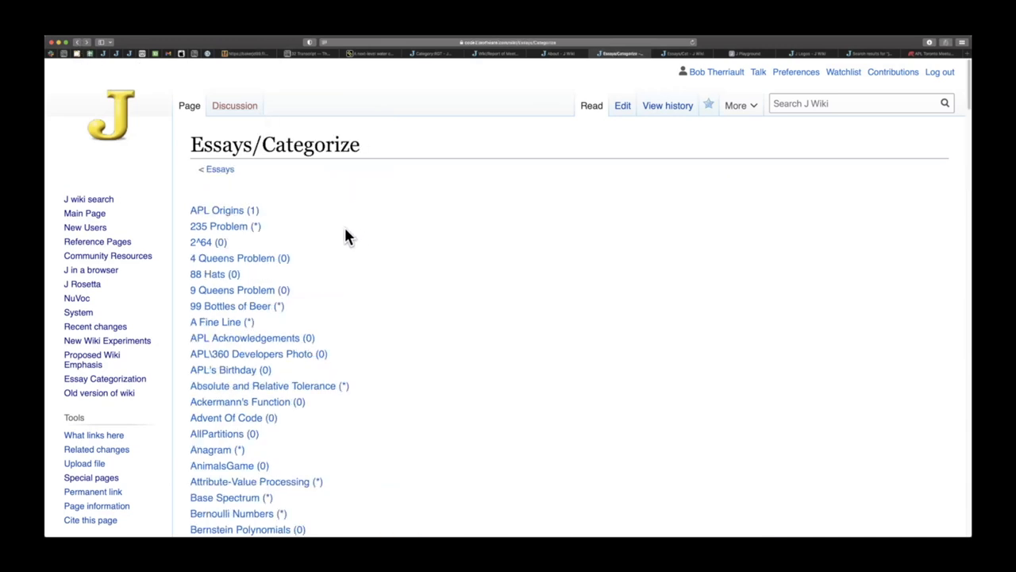
{"action": "mouse_move", "coordinate": [246, 209]}
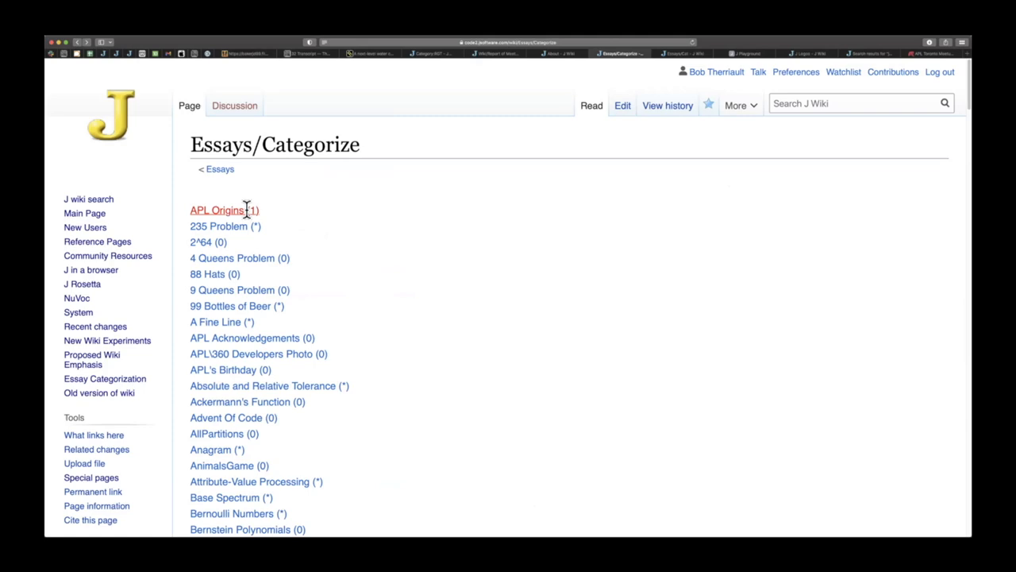
{"action": "mouse_move", "coordinate": [253, 210]}
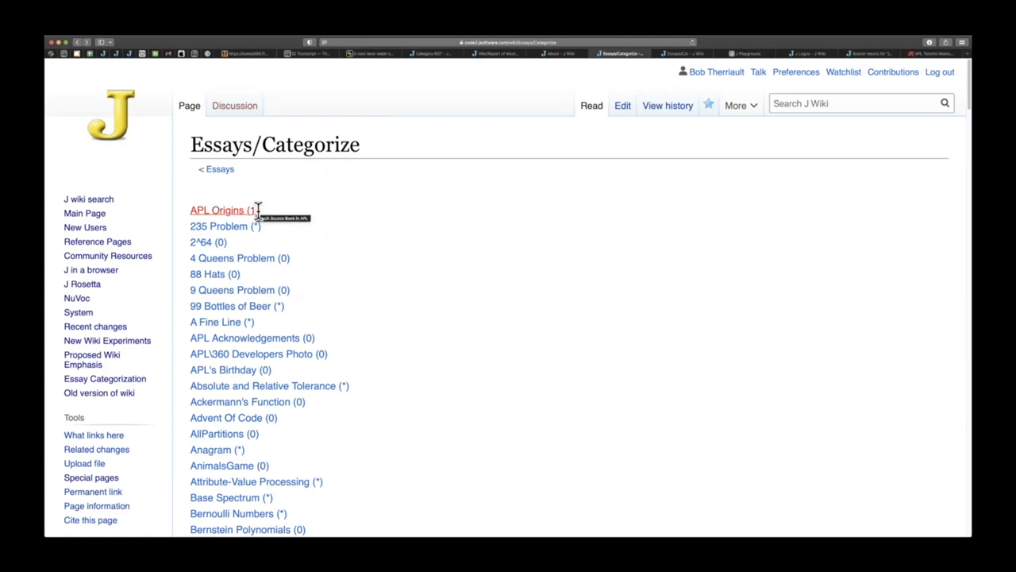
{"action": "mouse_move", "coordinate": [230, 210]}
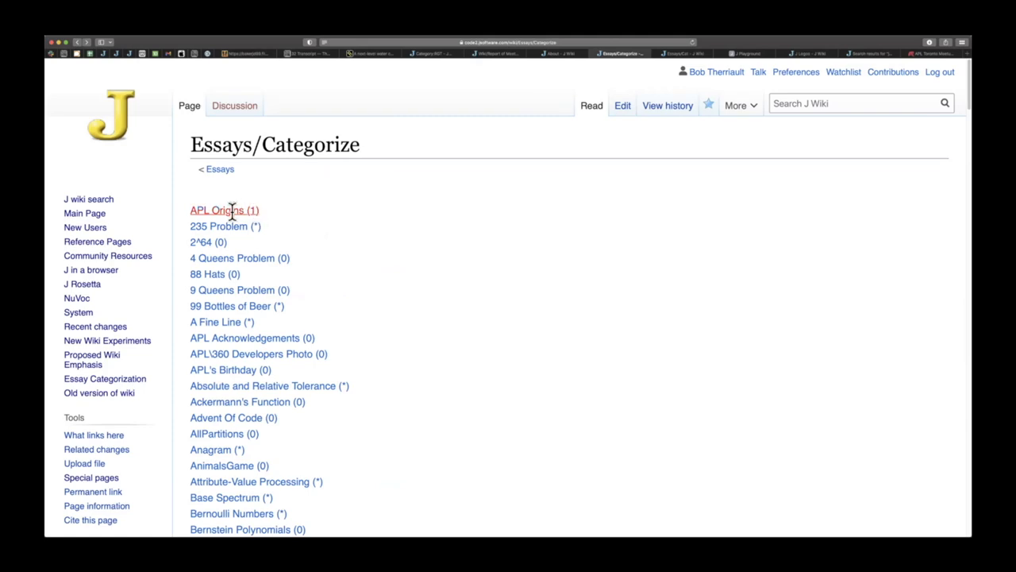
{"action": "left_click", "coordinate": [218, 209]}
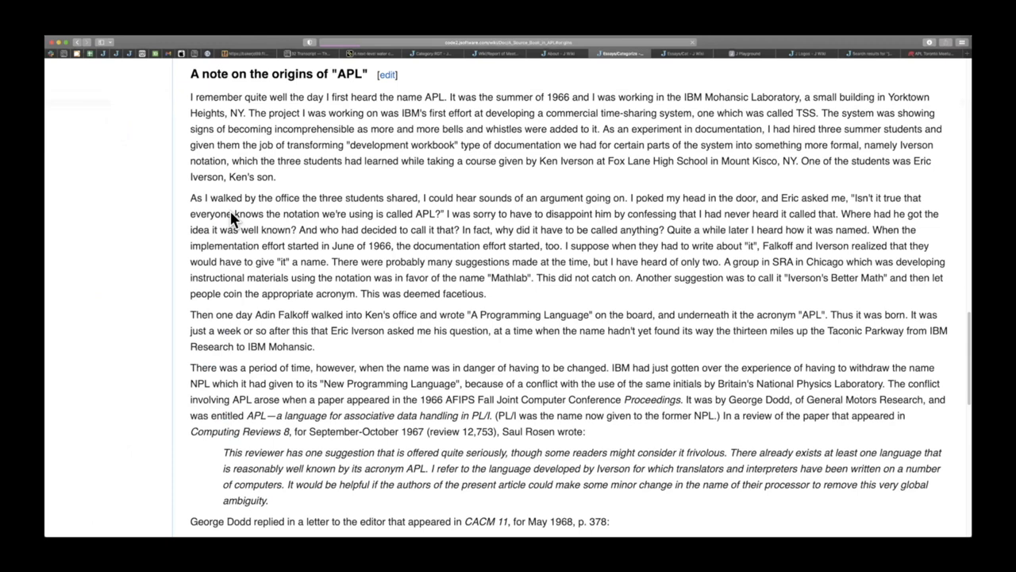
{"action": "mouse_move", "coordinate": [310, 403]}
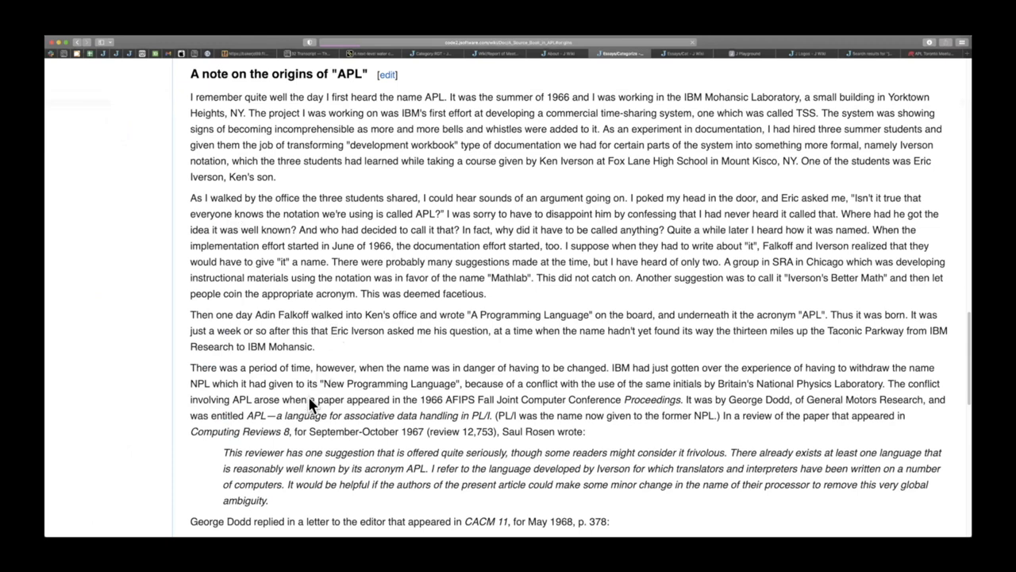
{"action": "scroll", "scroll_direction": "down", "scroll_amount": 3}
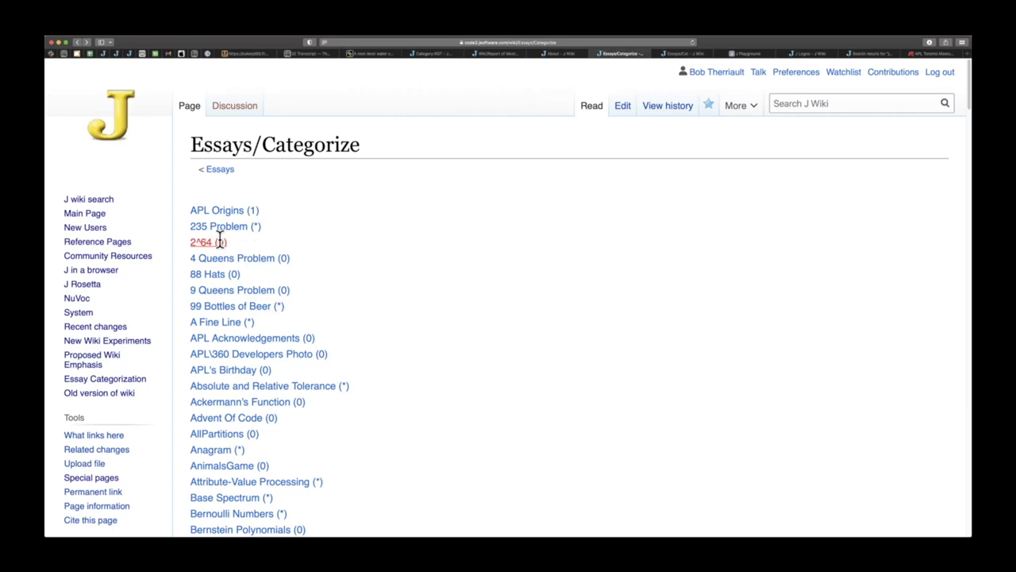
{"action": "mouse_move", "coordinate": [209, 242]}
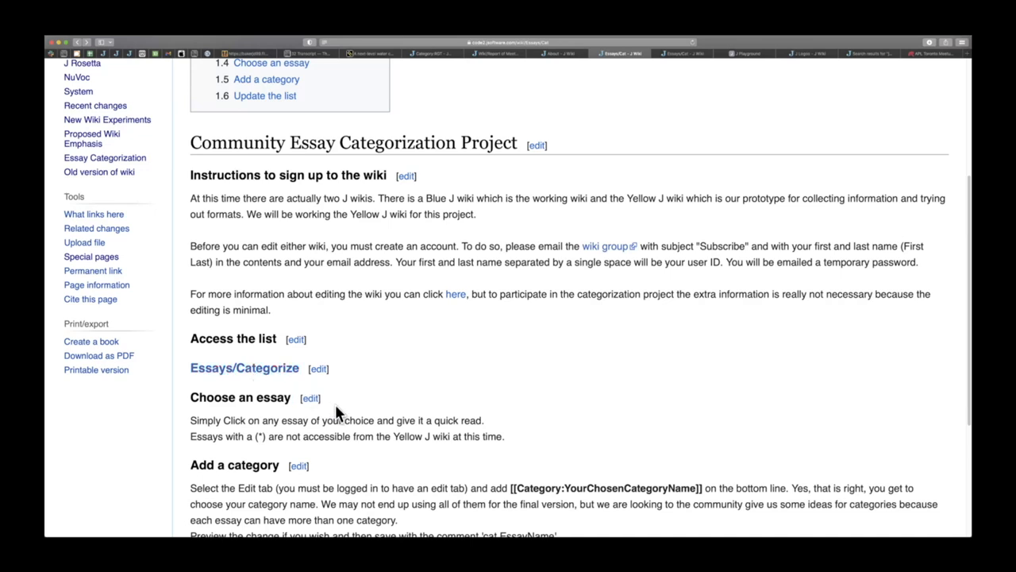
{"action": "mouse_move", "coordinate": [278, 427]}
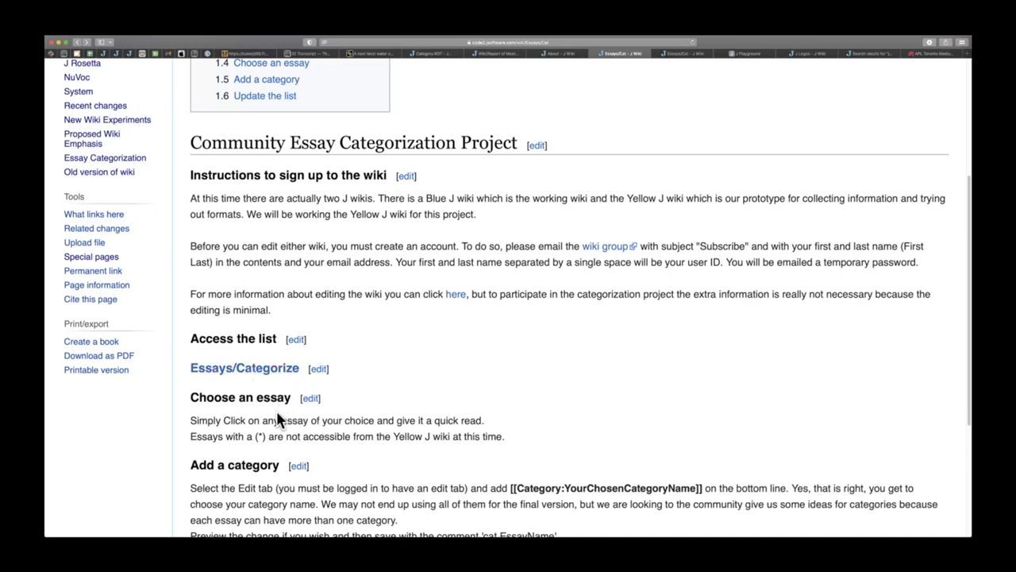
{"action": "mouse_move", "coordinate": [273, 436]}
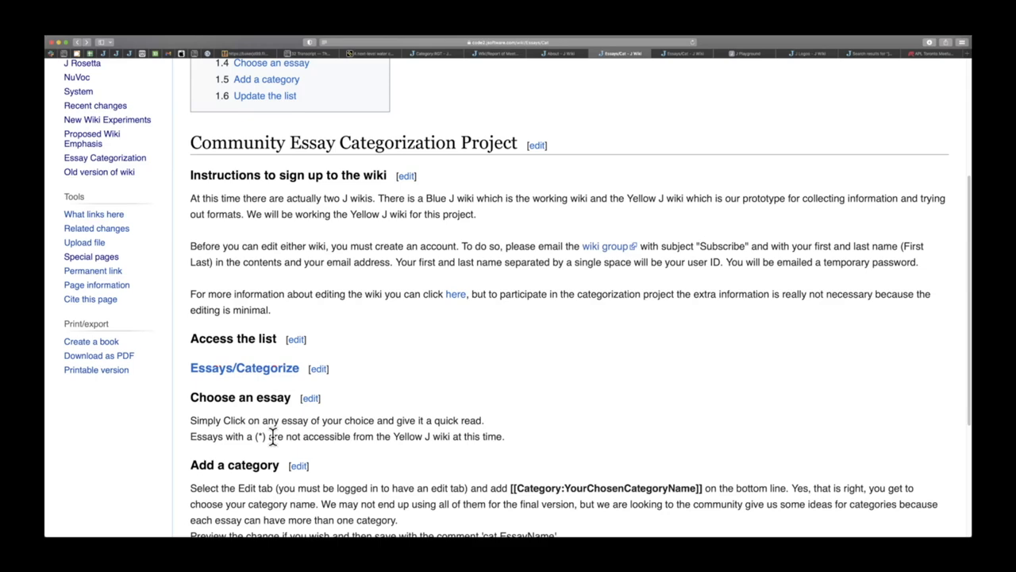
Scroll to the Add a category section and select the [[Category:...]] example markup
{"action": "scroll", "scroll_direction": "down", "scroll_amount": 3}
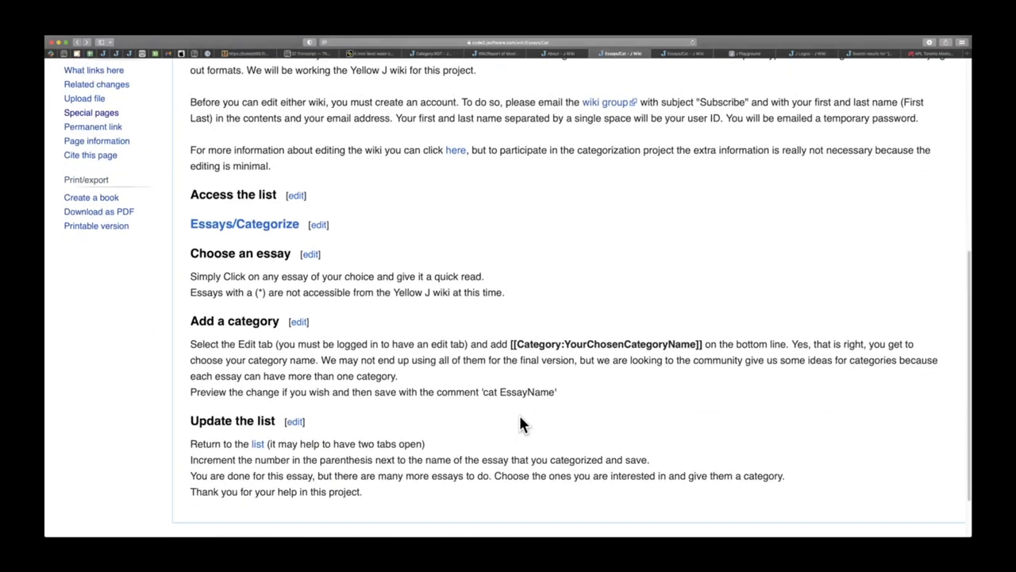
{"action": "scroll", "scroll_direction": "down", "scroll_amount": 3}
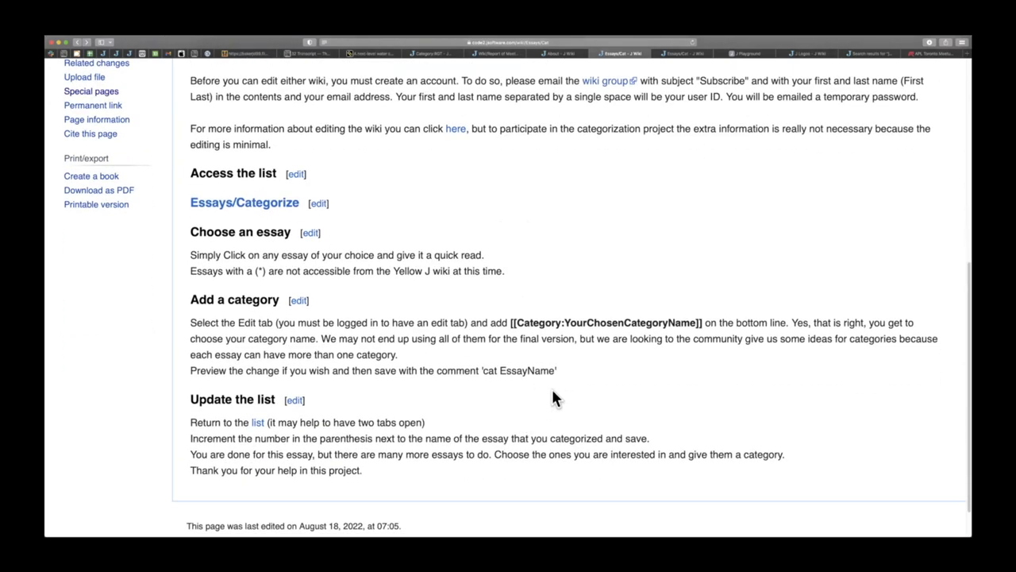
{"action": "mouse_move", "coordinate": [705, 322]}
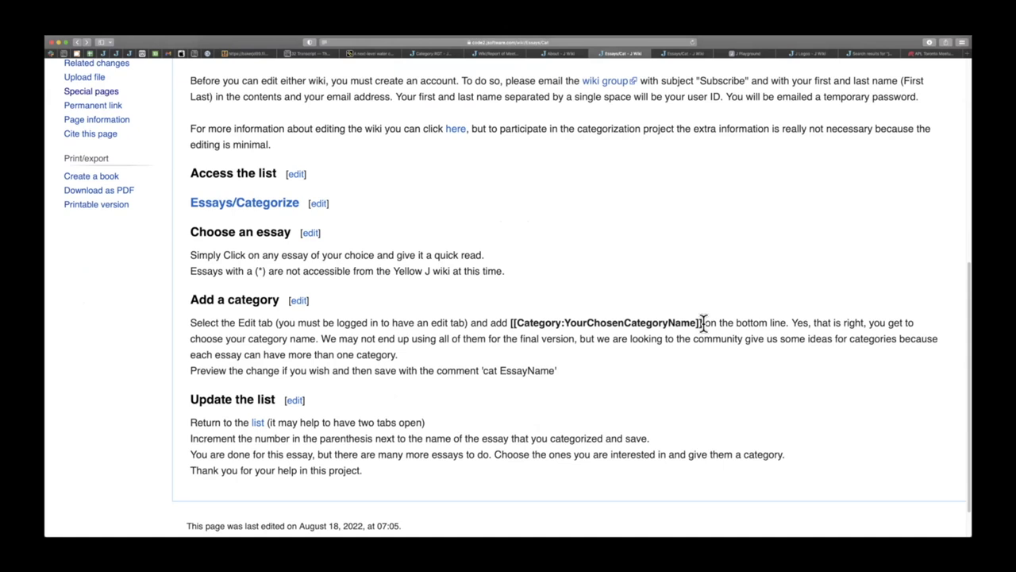
{"action": "double_click", "coordinate": [607, 322]}
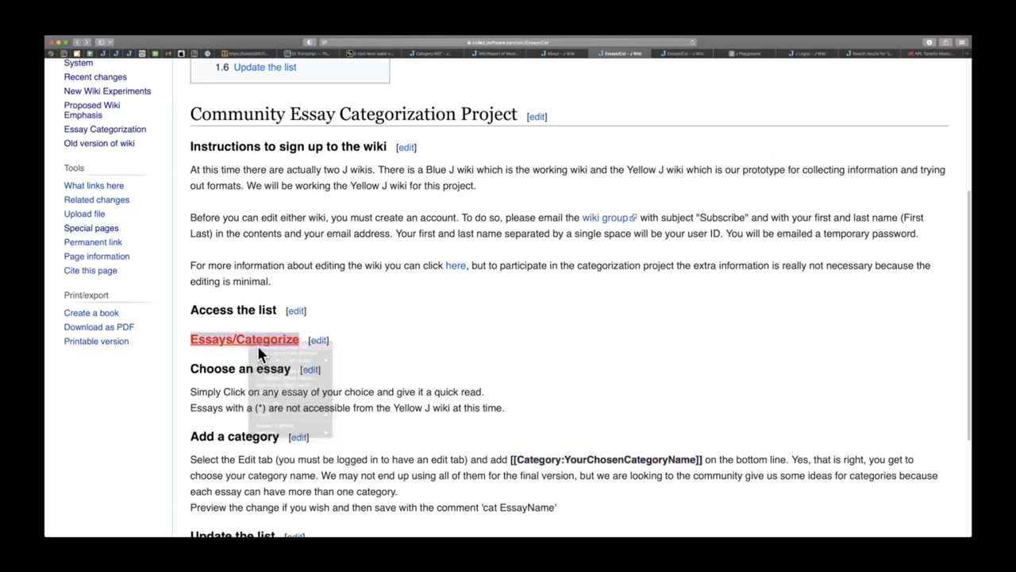
{"action": "left_click", "coordinate": [244, 339]}
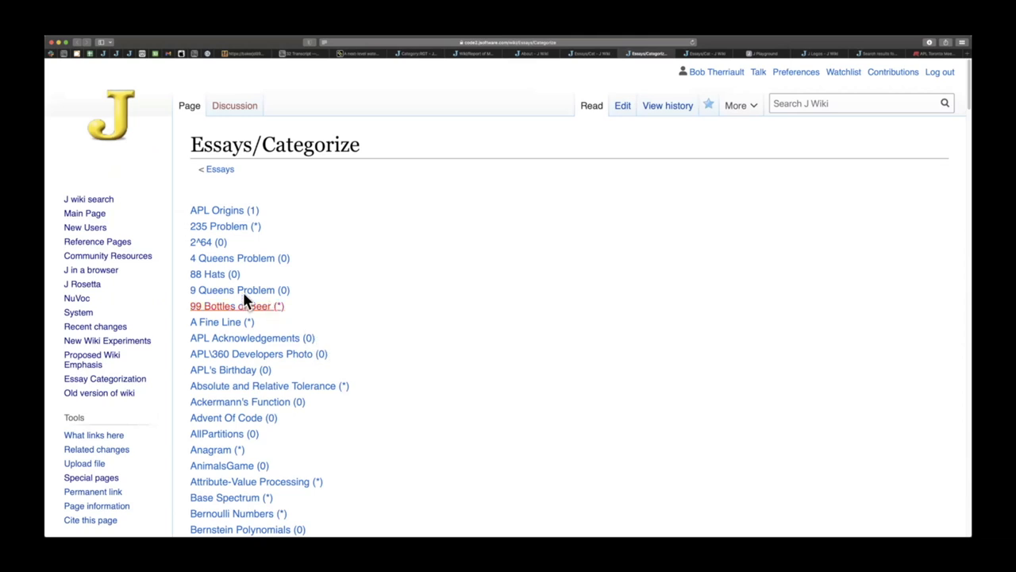
{"action": "left_click", "coordinate": [213, 274]}
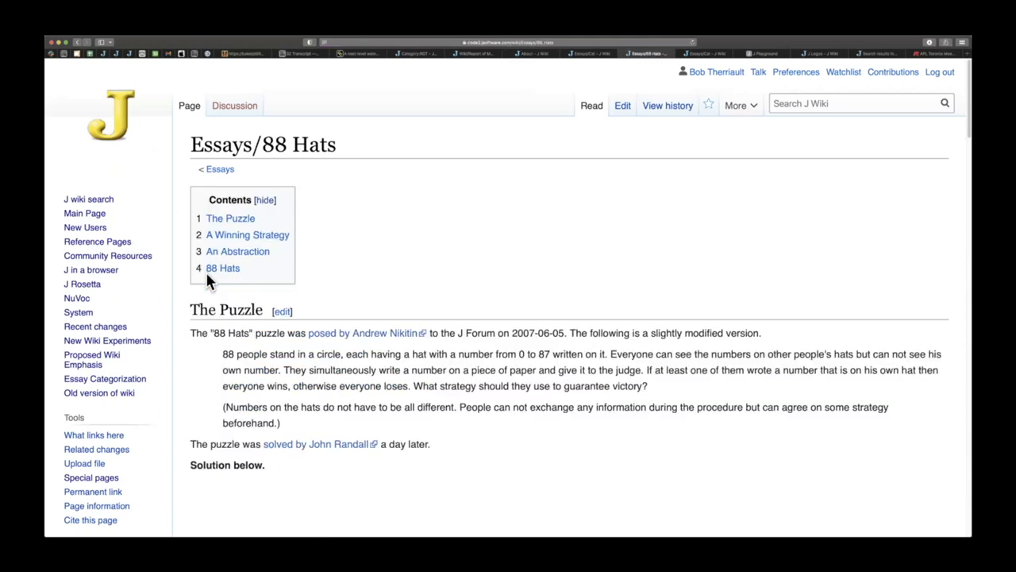
{"action": "mouse_move", "coordinate": [312, 322]}
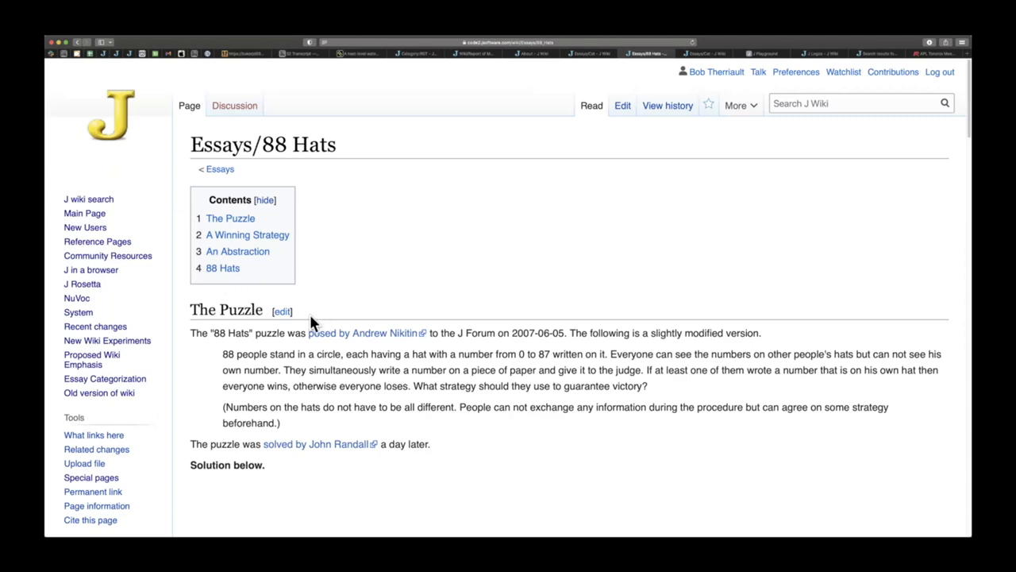
{"action": "scroll", "scroll_direction": "down", "scroll_amount": 3}
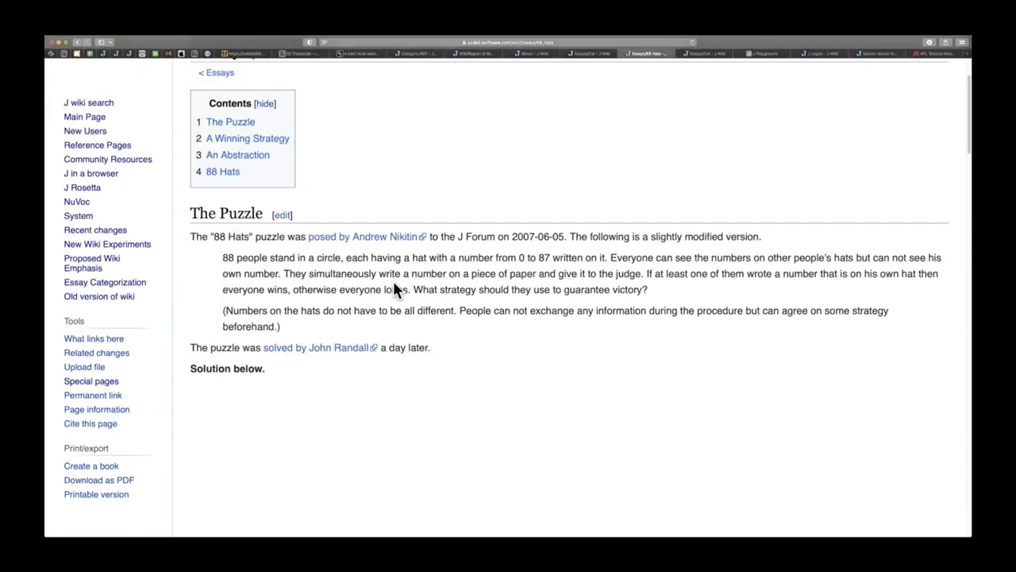
{"action": "scroll", "scroll_direction": "down", "scroll_amount": 3}
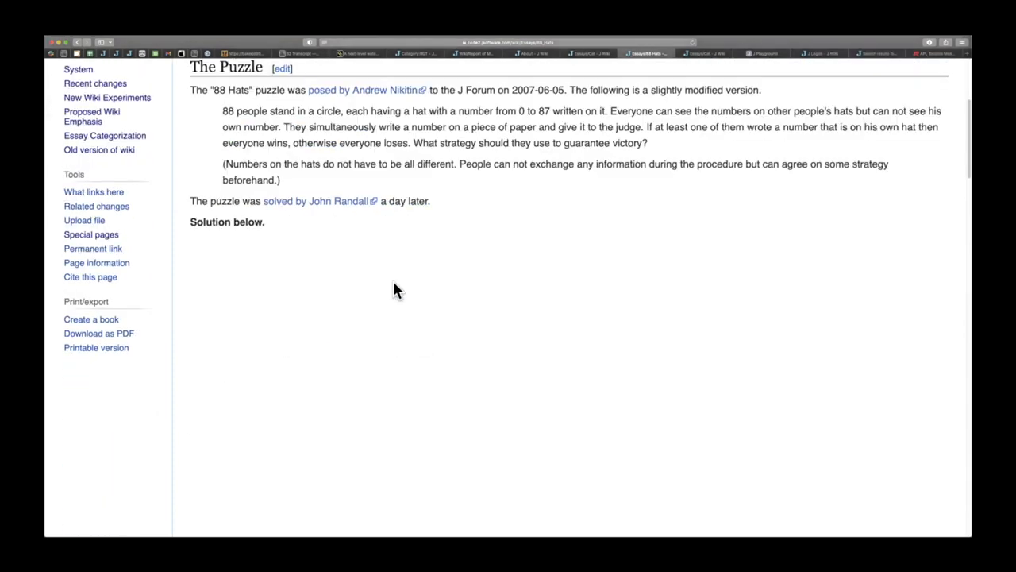
{"action": "scroll", "scroll_direction": "down", "scroll_amount": 3}
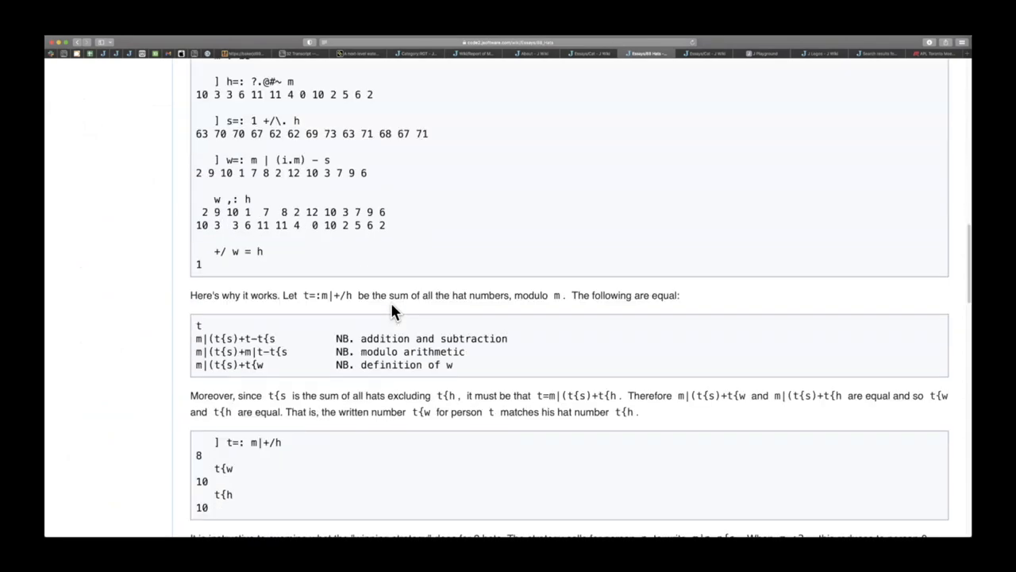
{"action": "scroll", "scroll_direction": "down", "scroll_amount": 3}
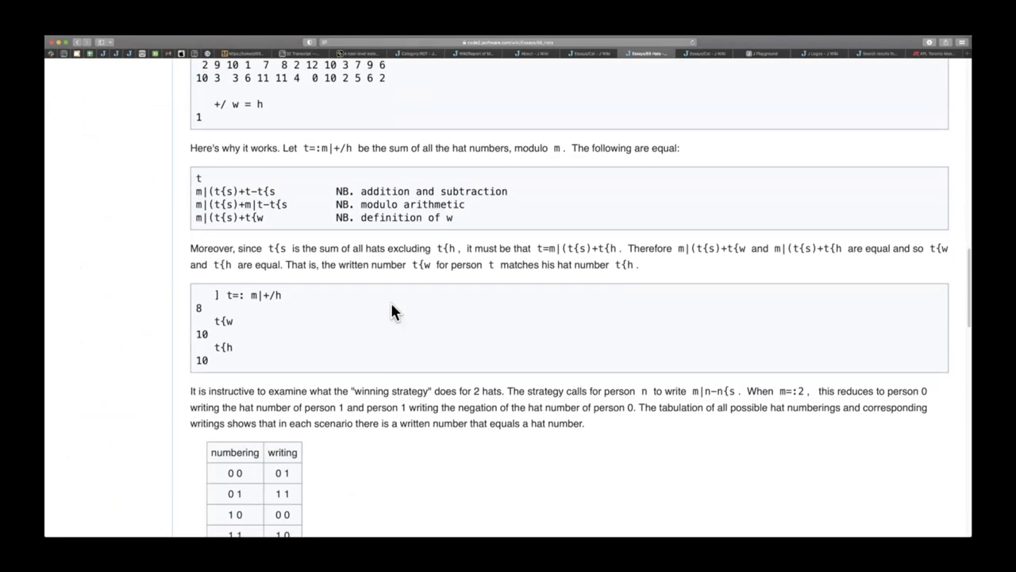
{"action": "scroll", "scroll_direction": "down", "scroll_amount": 3}
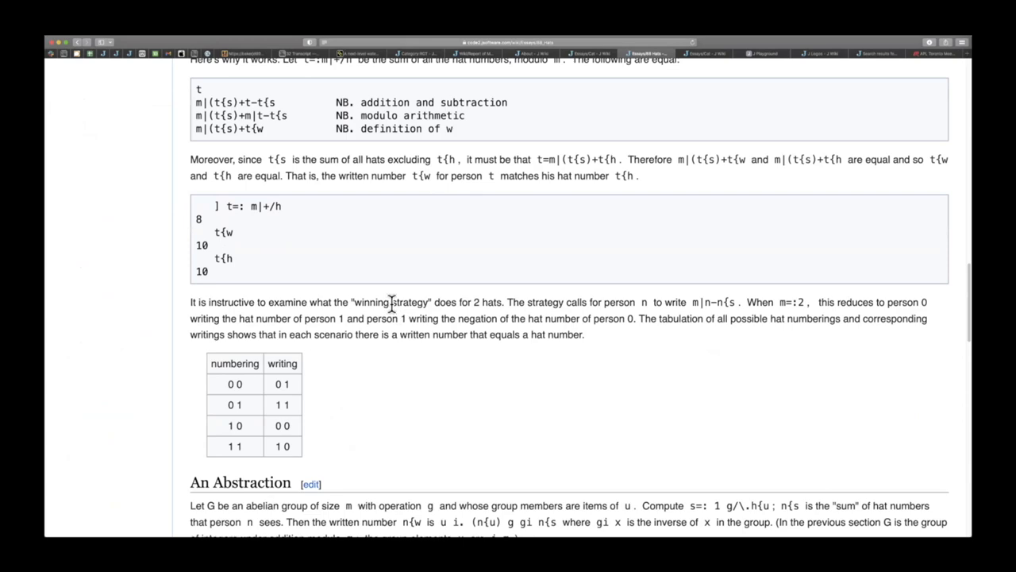
{"action": "scroll", "scroll_direction": "down", "scroll_amount": 3}
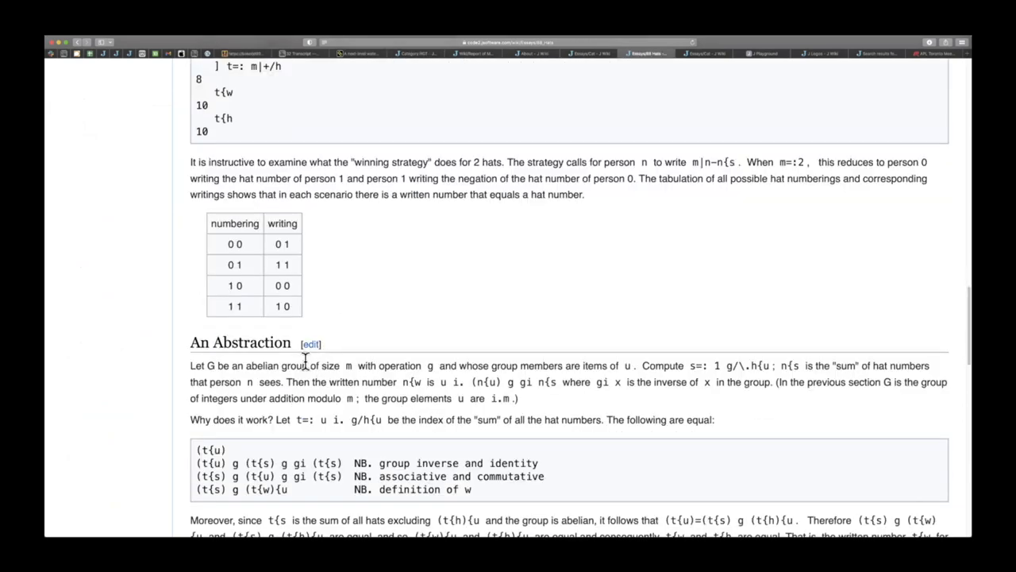
{"action": "mouse_move", "coordinate": [309, 373]}
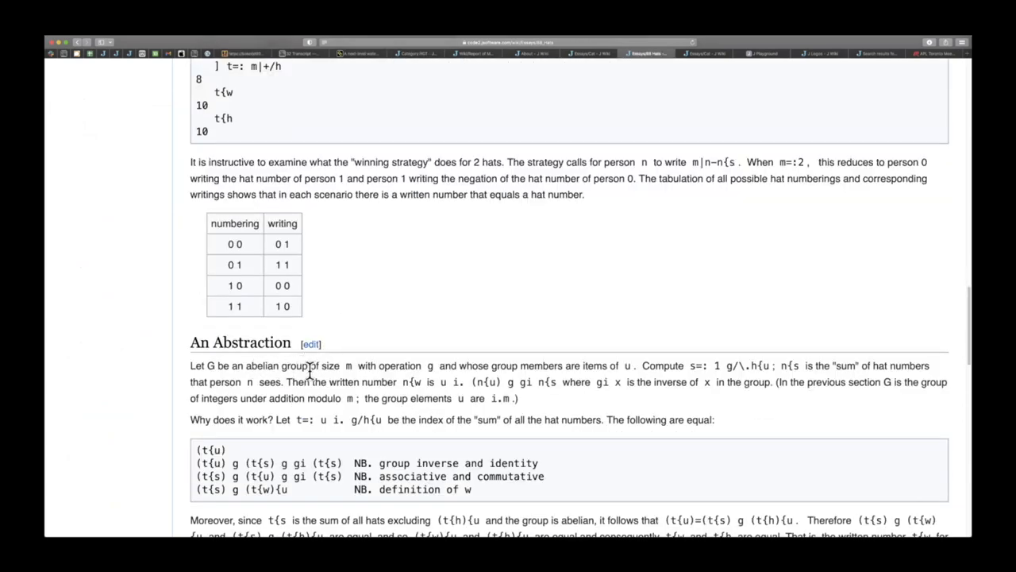
{"action": "scroll", "scroll_direction": "down", "scroll_amount": 3}
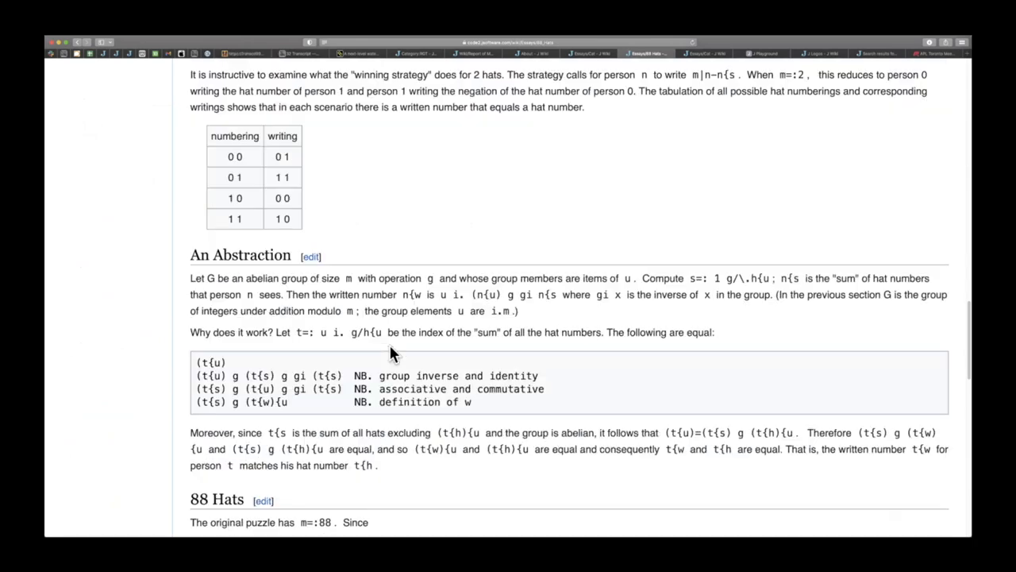
{"action": "scroll", "scroll_direction": "down", "scroll_amount": 3}
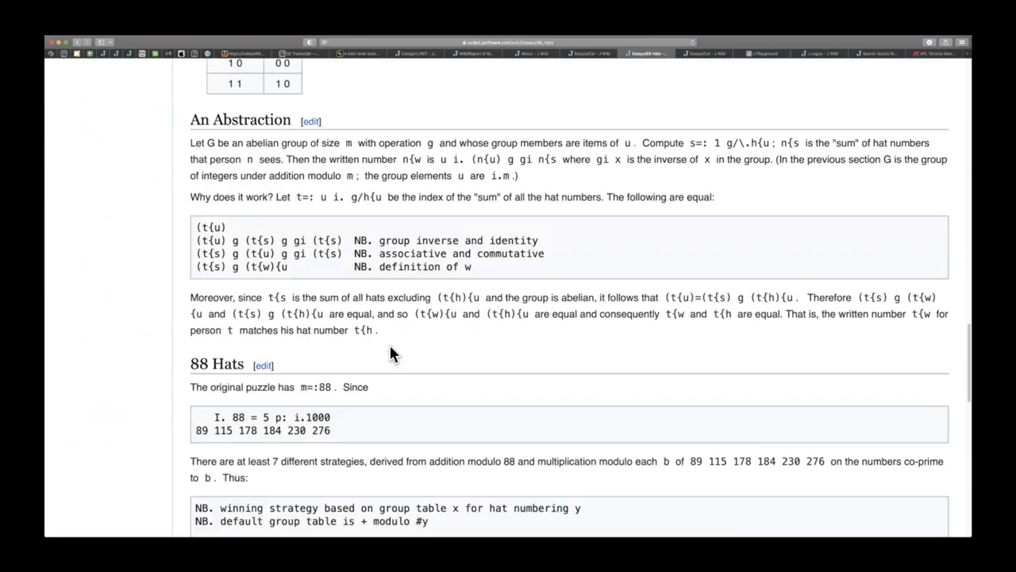
{"action": "scroll", "scroll_direction": "down", "scroll_amount": 3}
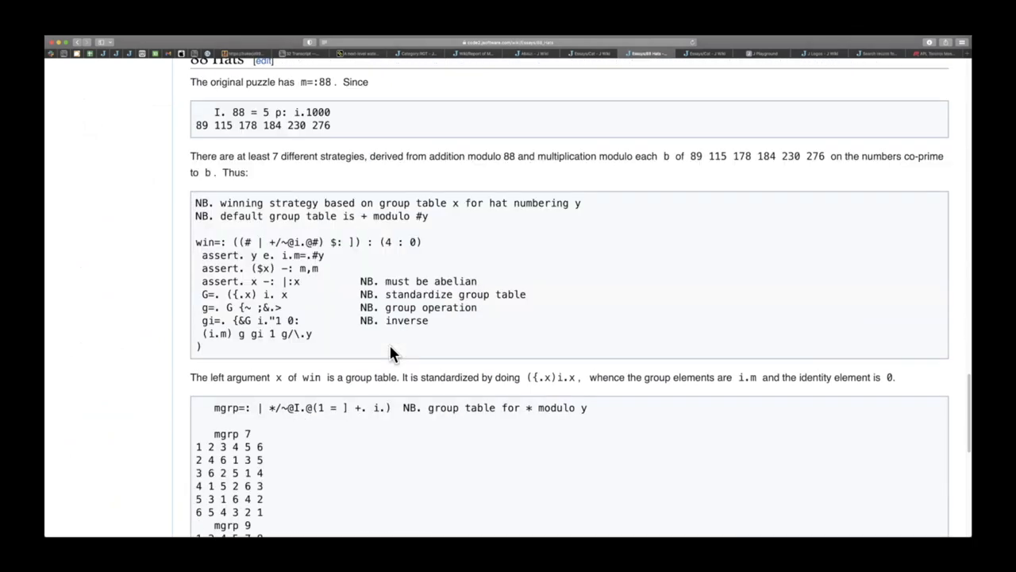
{"action": "scroll", "scroll_direction": "down", "scroll_amount": 3}
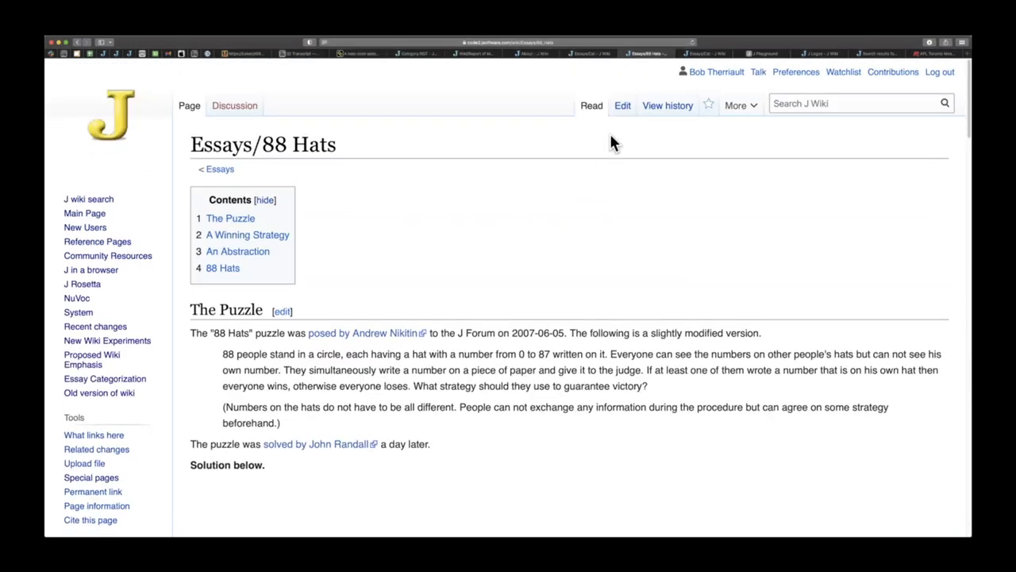
{"action": "mouse_move", "coordinate": [619, 116]}
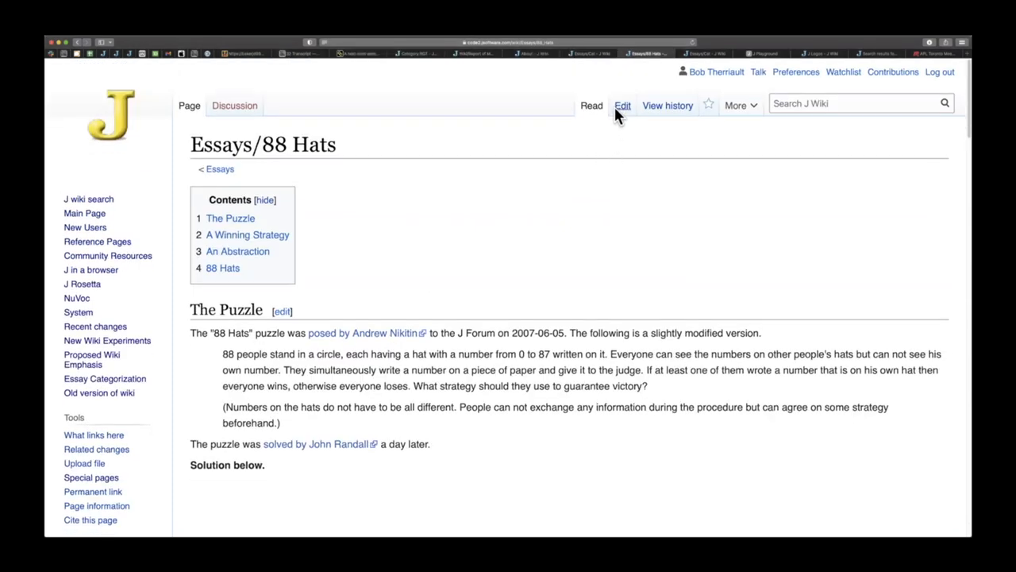
{"action": "mouse_move", "coordinate": [622, 111]}
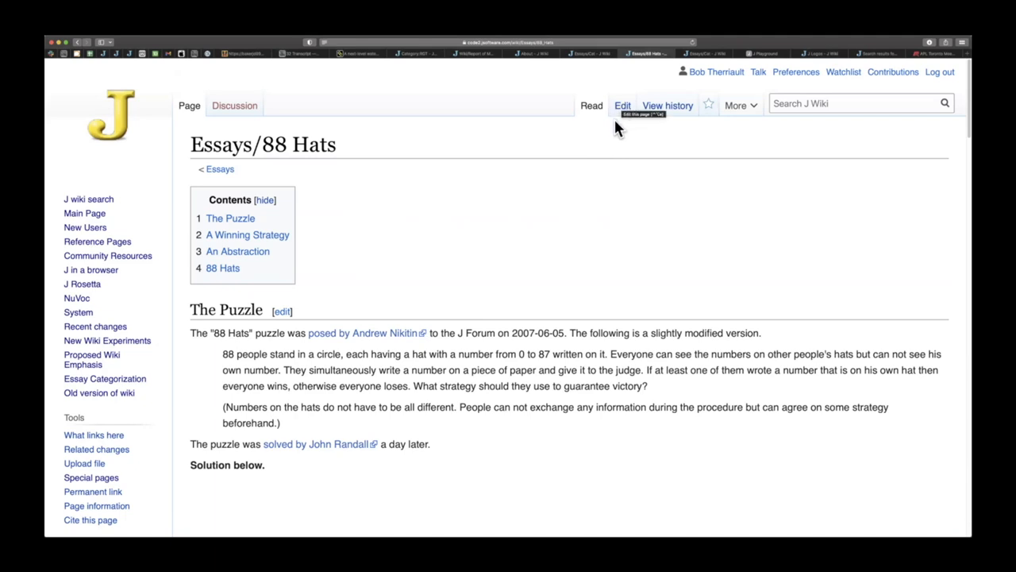
Edit the 88 Hats wikitext and scroll to the contributors line at the bottom
{"action": "left_click", "coordinate": [622, 104]}
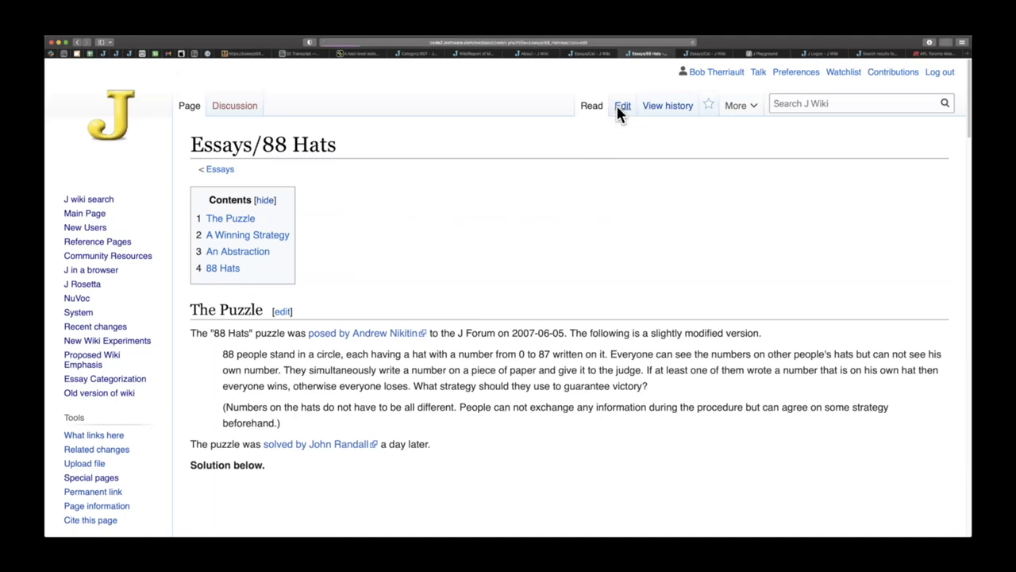
{"action": "left_click", "coordinate": [623, 104]}
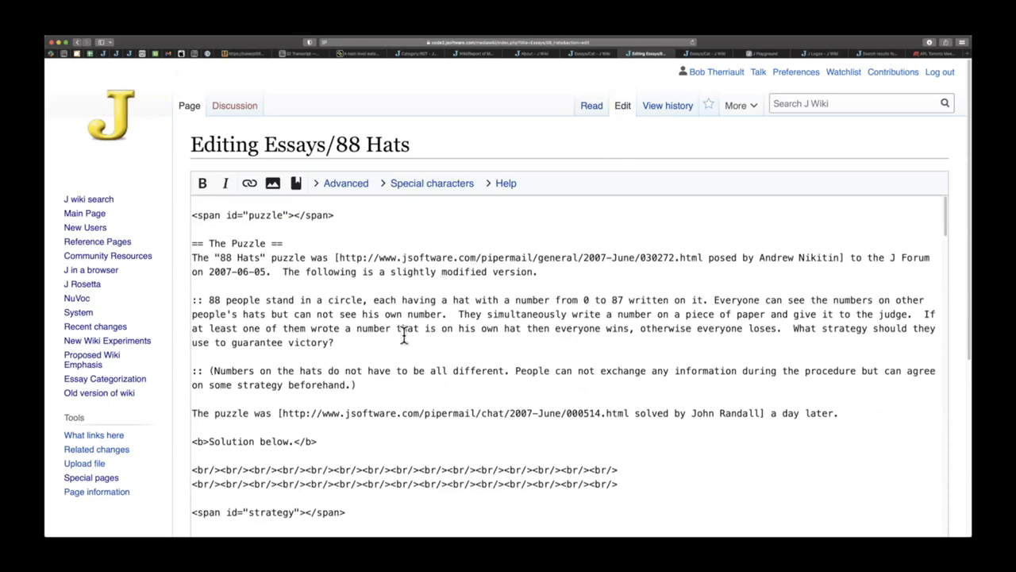
{"action": "scroll", "scroll_direction": "down", "scroll_amount": 3}
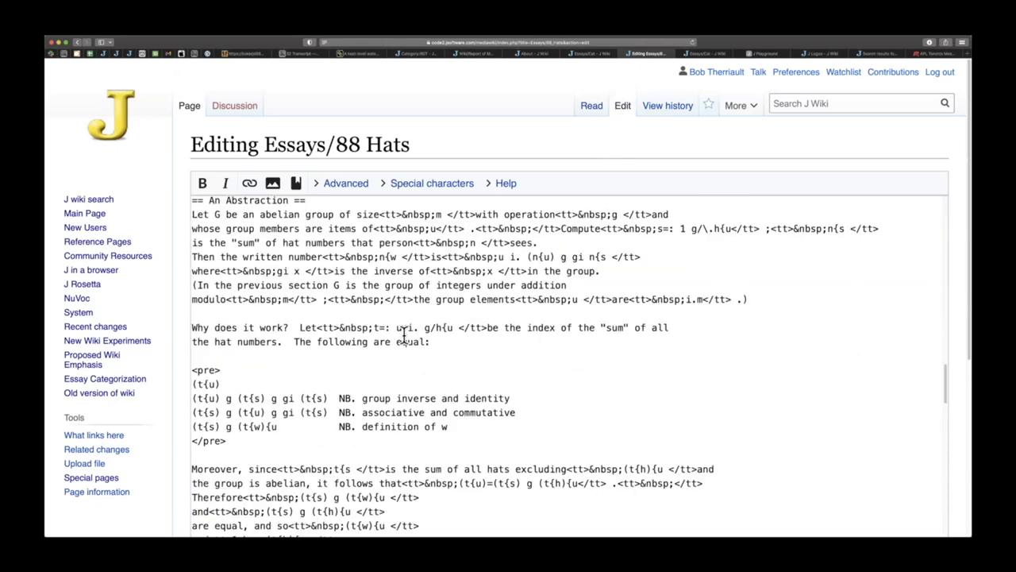
{"action": "scroll", "scroll_direction": "down", "scroll_amount": 3}
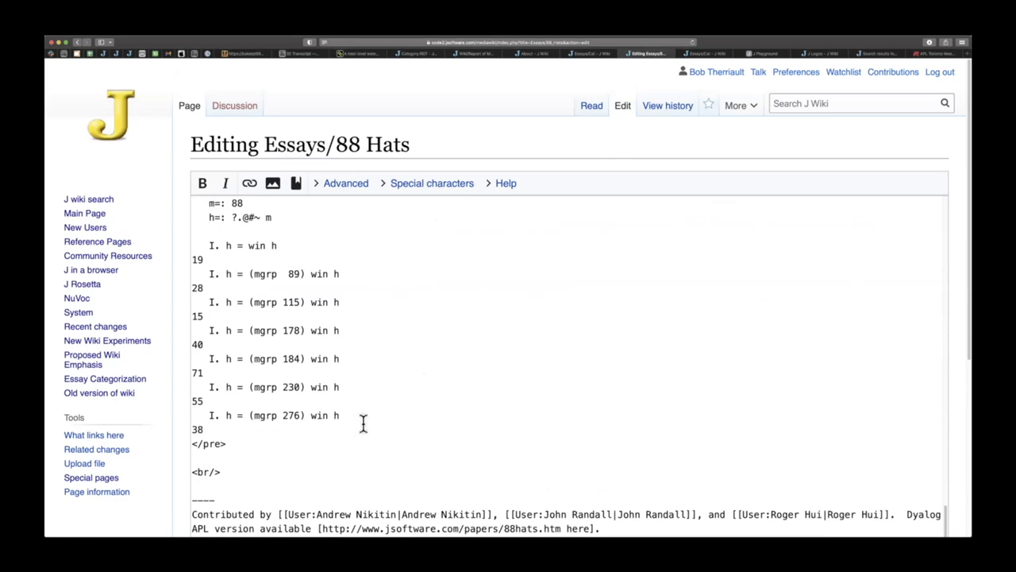
{"action": "mouse_move", "coordinate": [368, 474]}
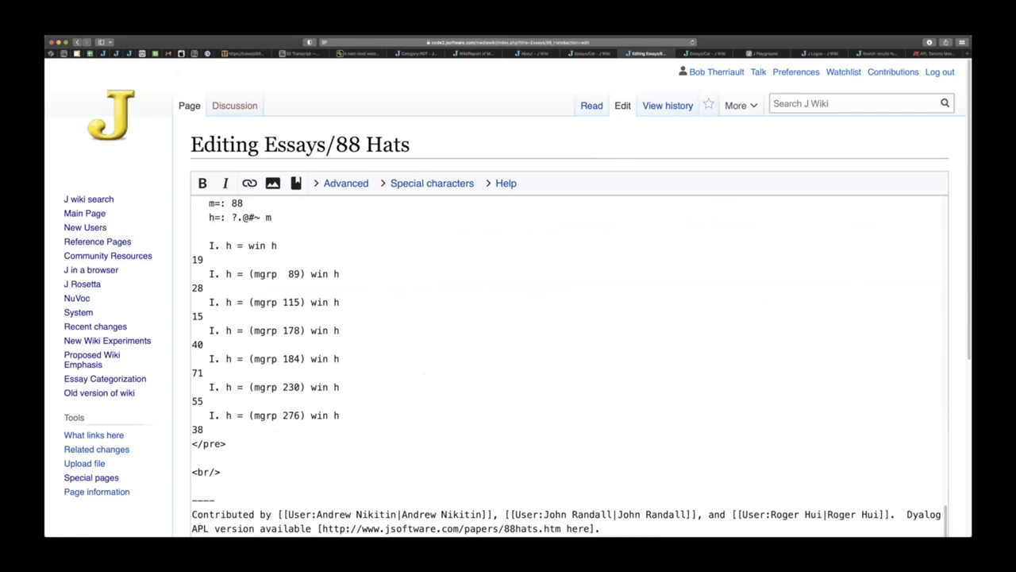
{"action": "scroll", "scroll_direction": "down", "scroll_amount": 3}
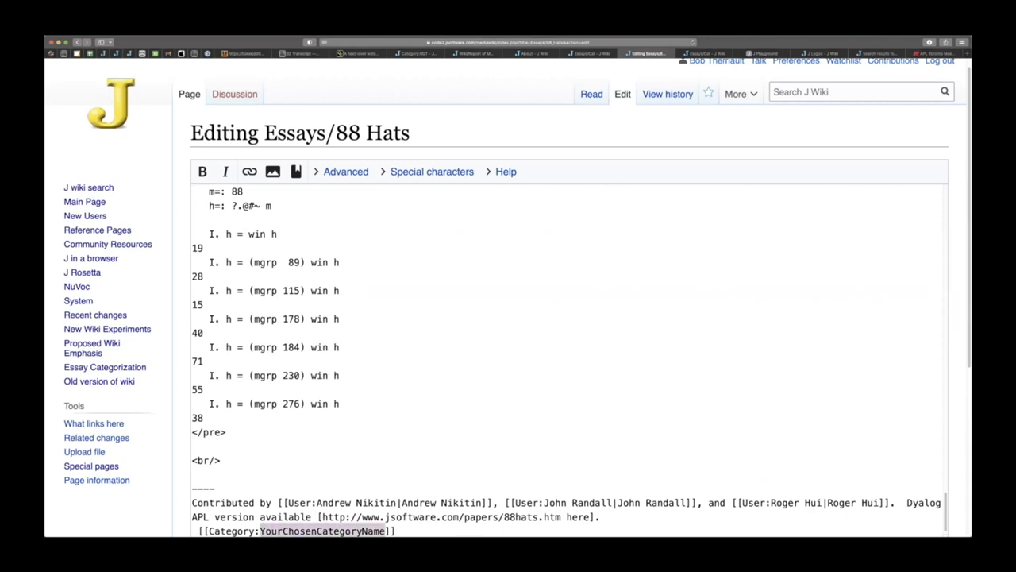
Set the first tag to [[Category:Puzzle]] and add a second tag, [[Category:Abelian]]
{"action": "type", "text": "Puzzle]]"}
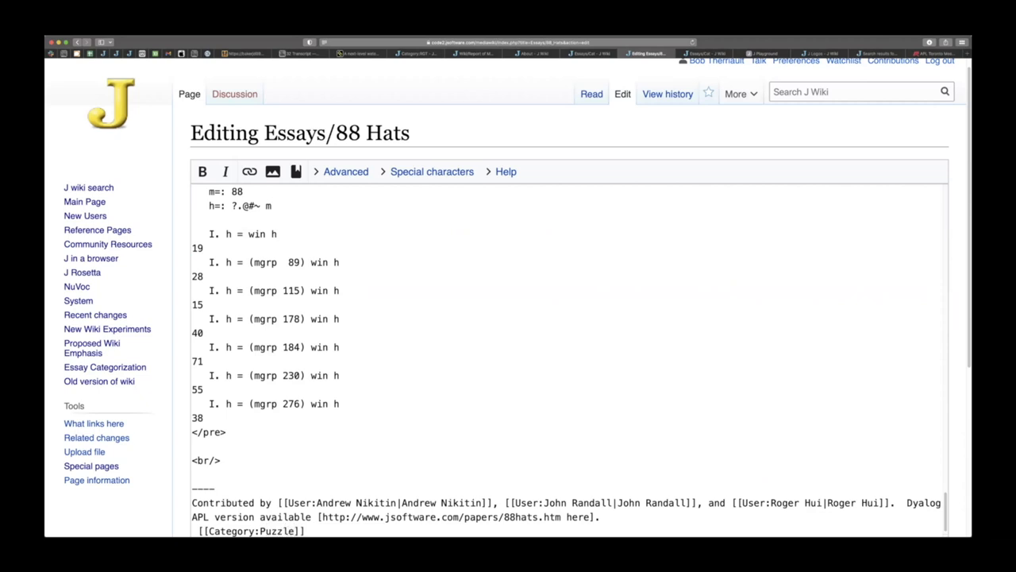
{"action": "type", "text": "[[Category:YourChosenCategoryName]]"}
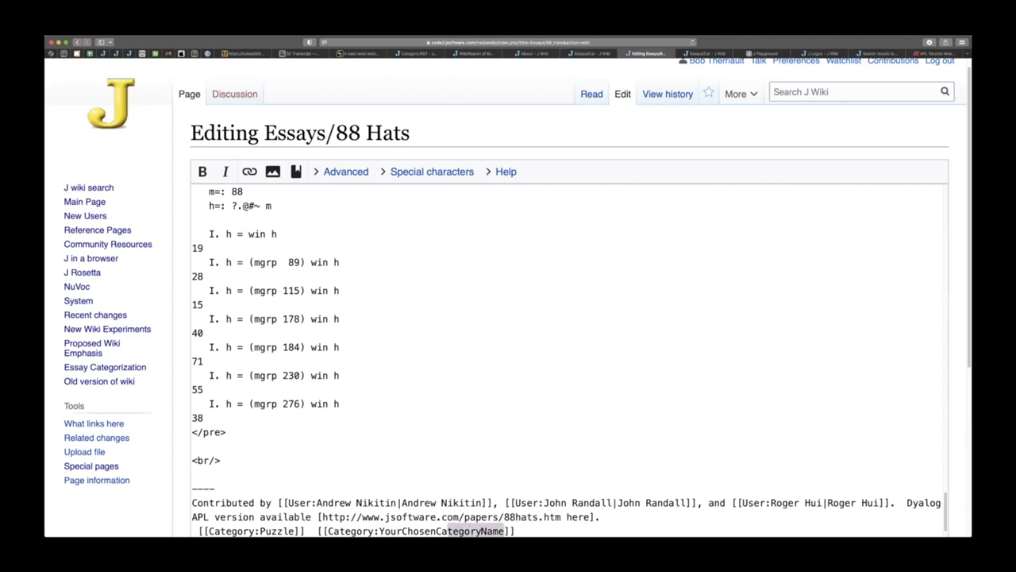
{"action": "double_click", "coordinate": [445, 531]}
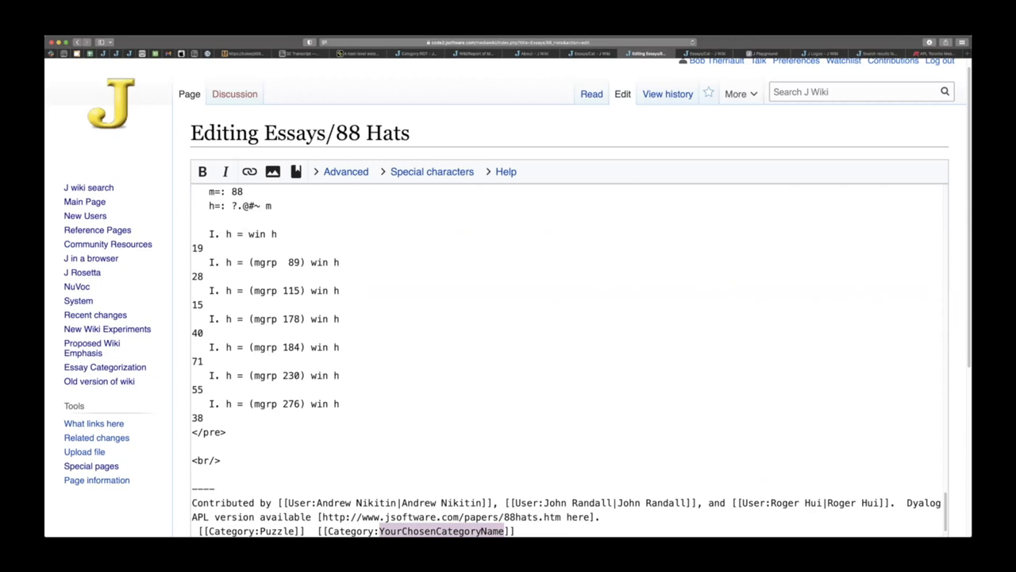
{"action": "type", "text": "abe"}
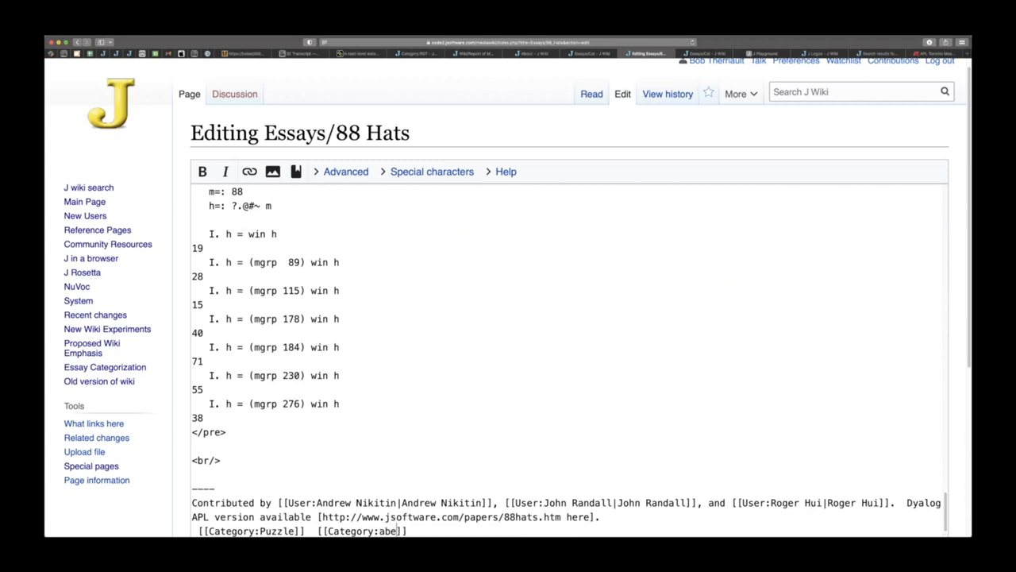
{"action": "type", "text": "lian"}
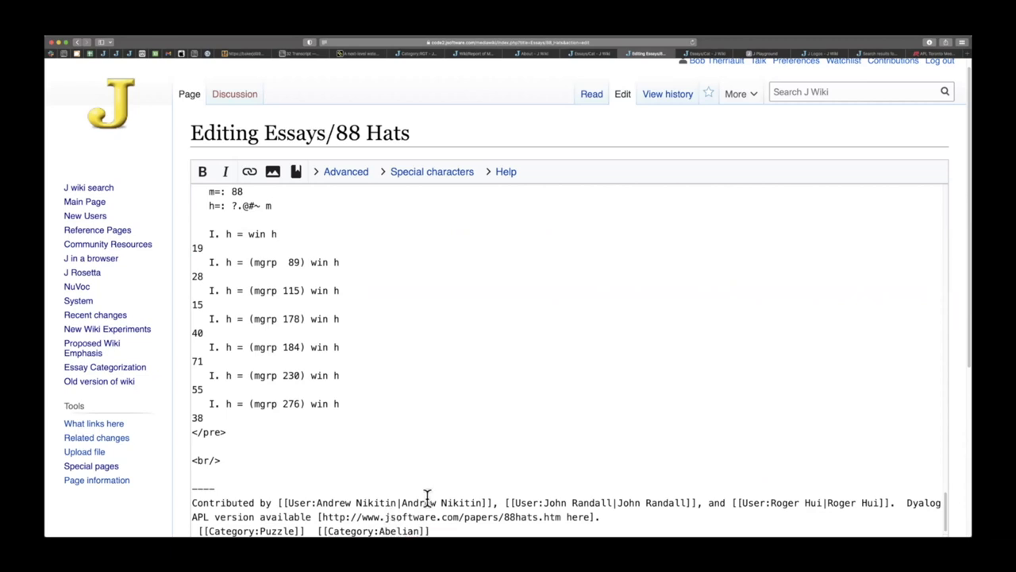
{"action": "mouse_move", "coordinate": [410, 480]}
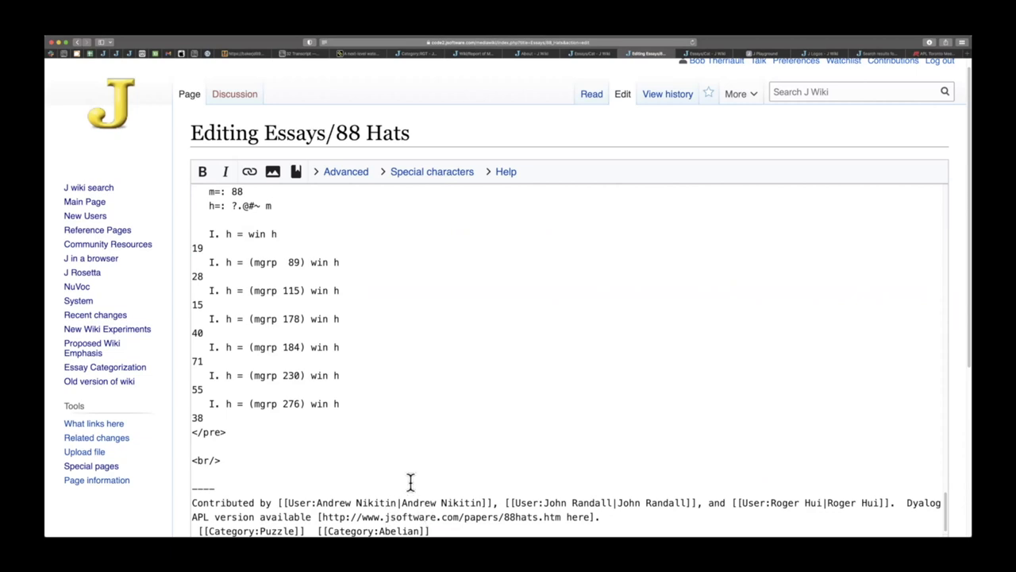
{"action": "mouse_move", "coordinate": [441, 504]}
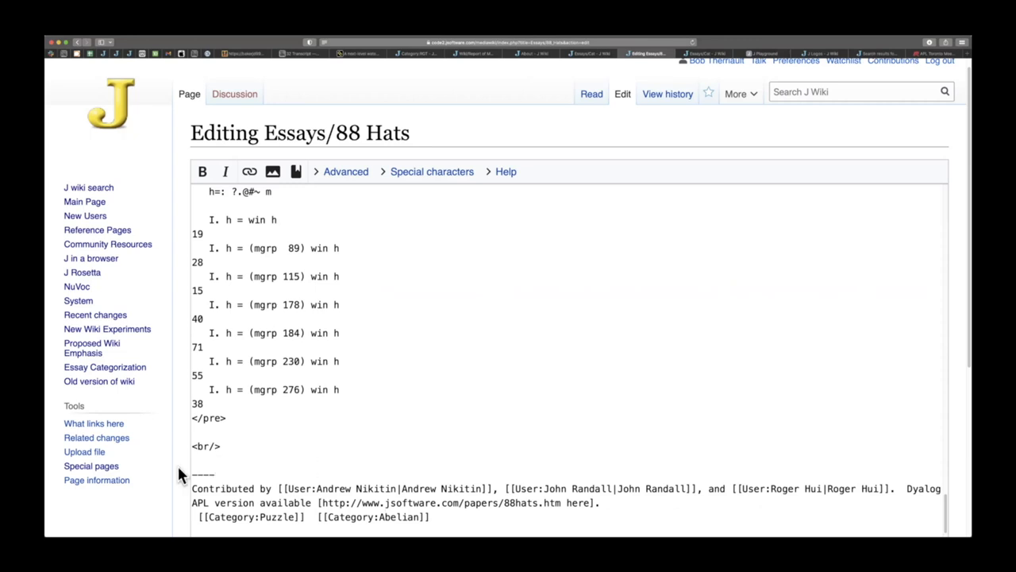
{"action": "scroll", "scroll_direction": "down", "scroll_amount": 3}
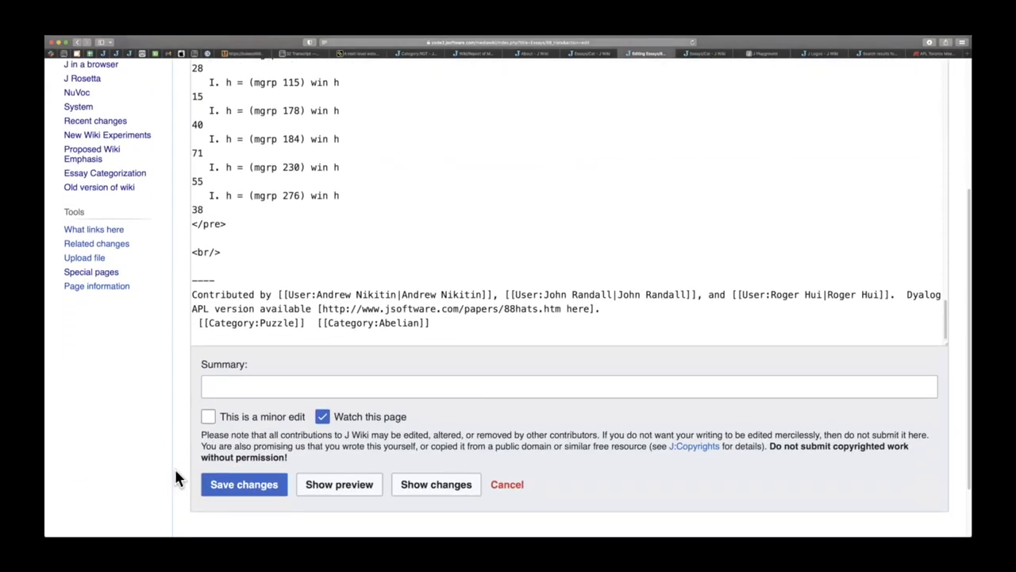
{"action": "mouse_move", "coordinate": [385, 264]}
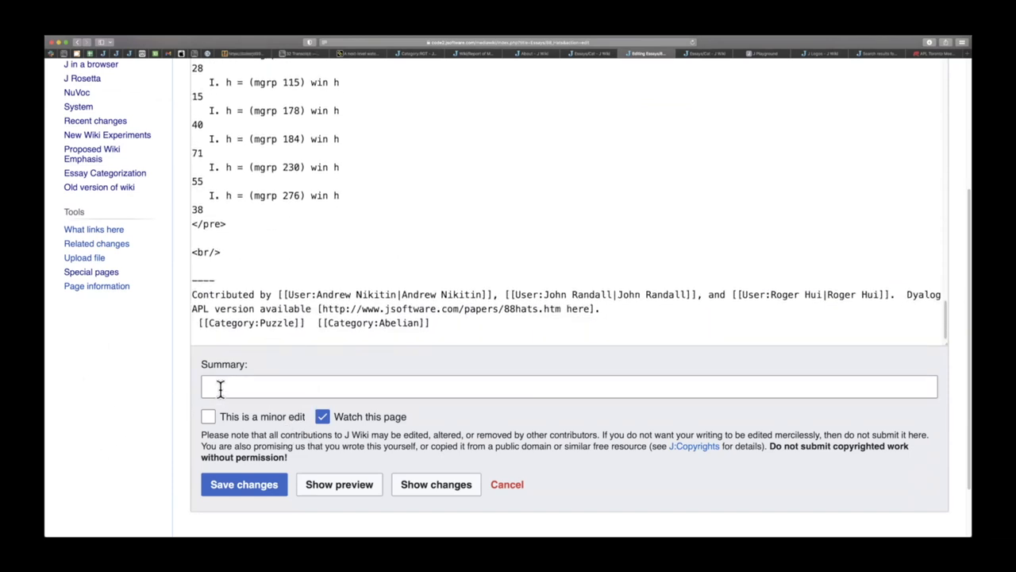
Save 88 Hats with summary '88 hats cat', watching off, marked as minor edit
{"action": "left_click", "coordinate": [568, 382]}
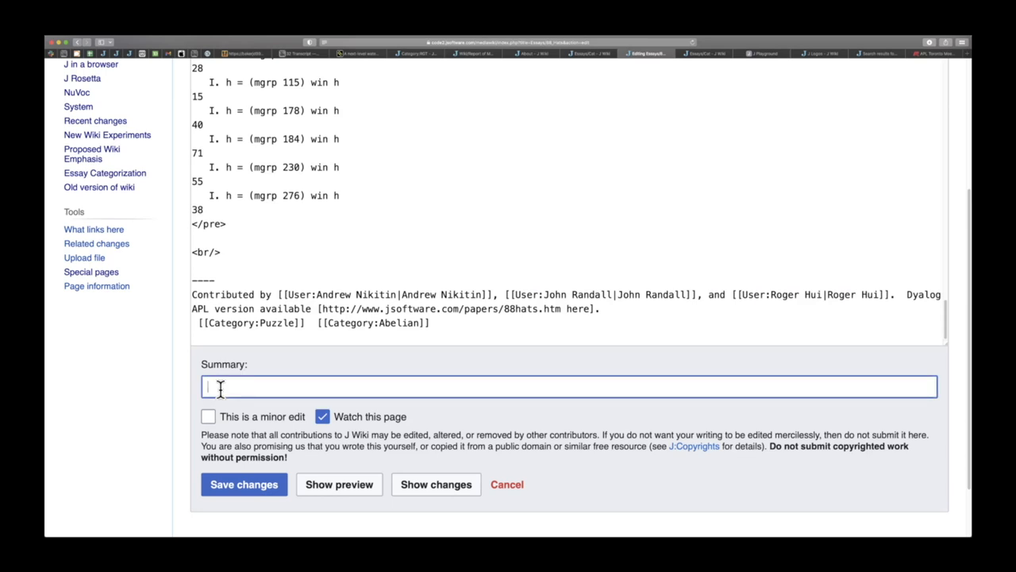
{"action": "type", "text": "88 hats ca"}
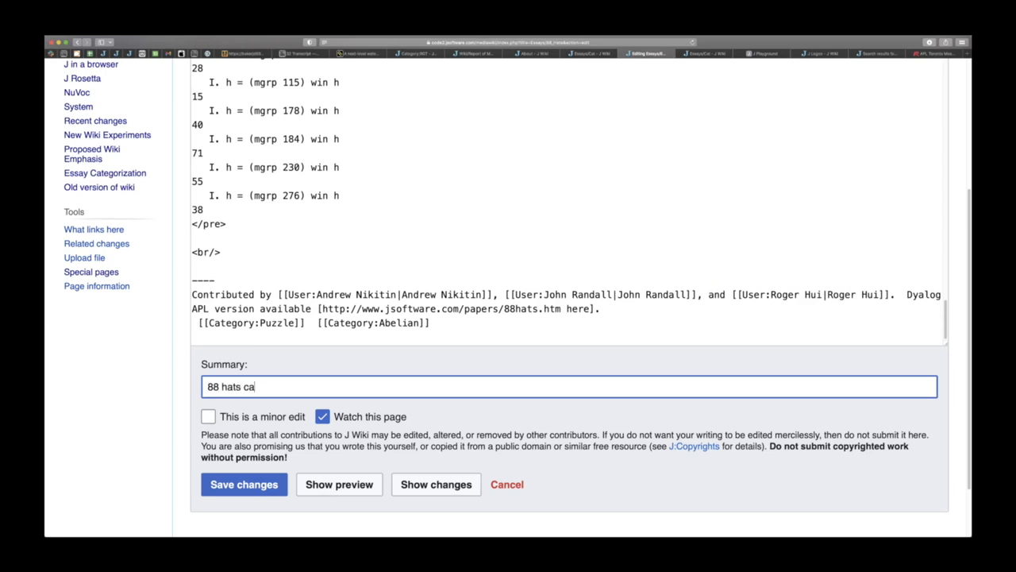
{"action": "type", "text": "t"}
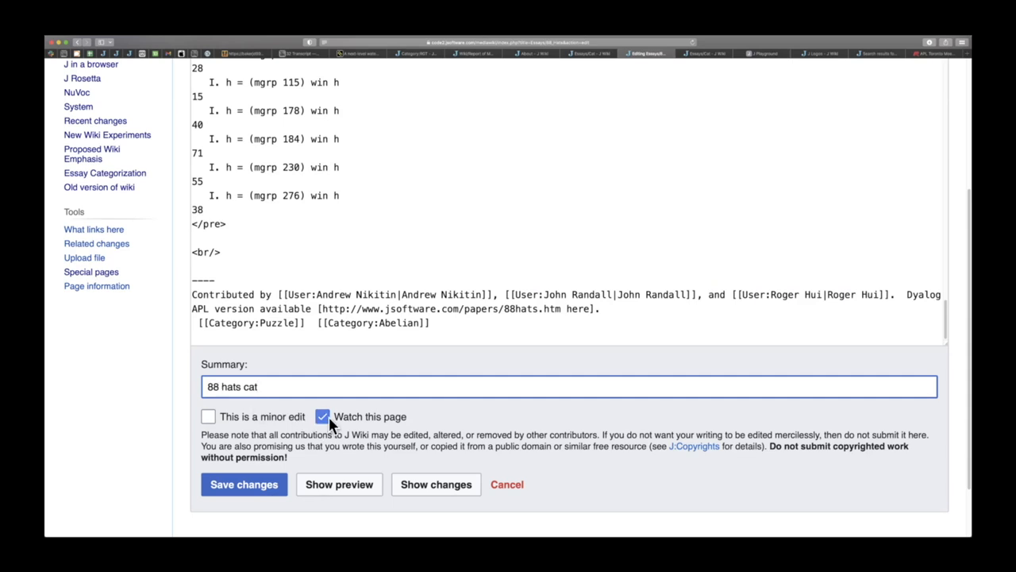
{"action": "left_click", "coordinate": [322, 416]}
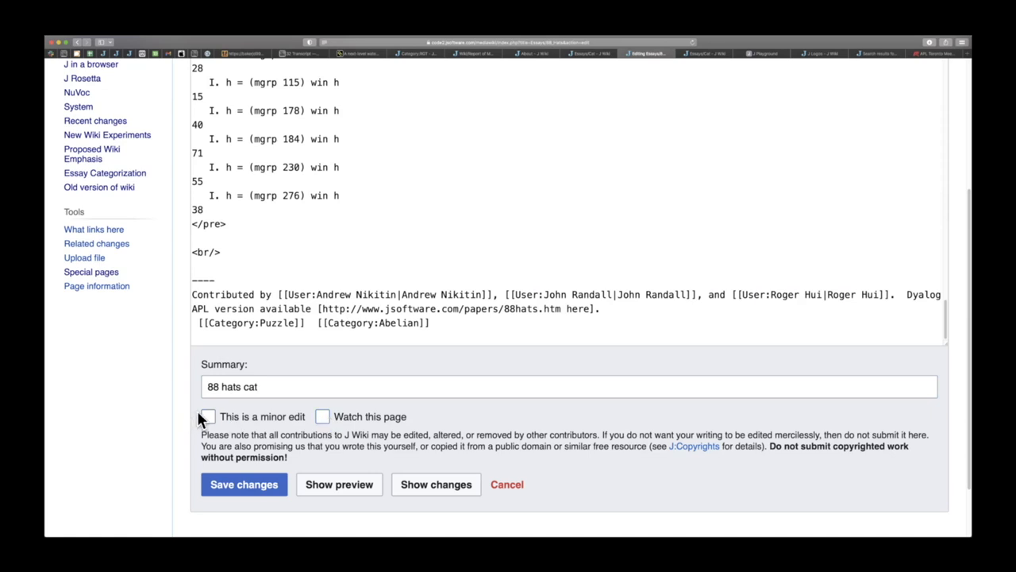
{"action": "left_click", "coordinate": [208, 416]}
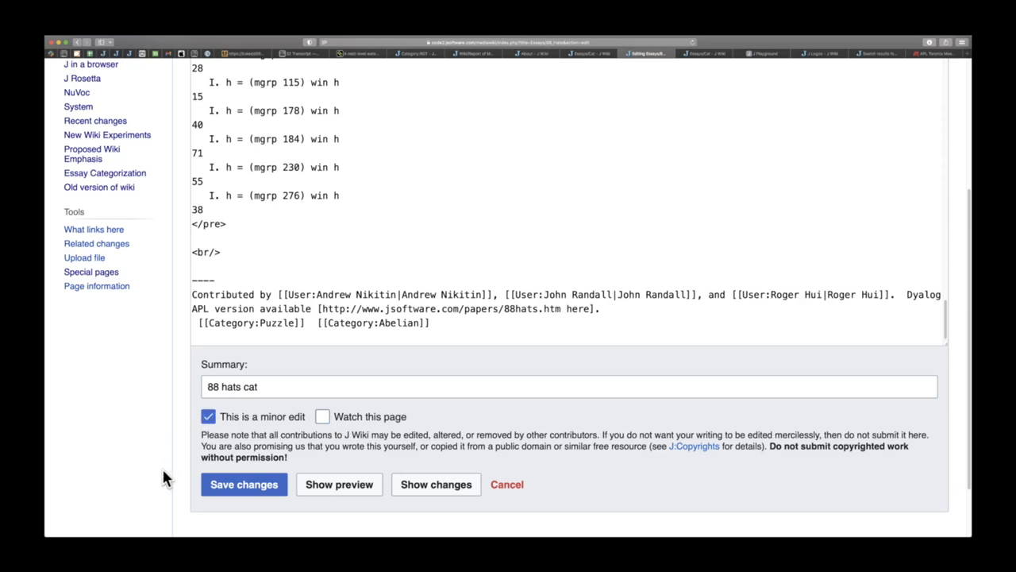
{"action": "mouse_move", "coordinate": [341, 484]}
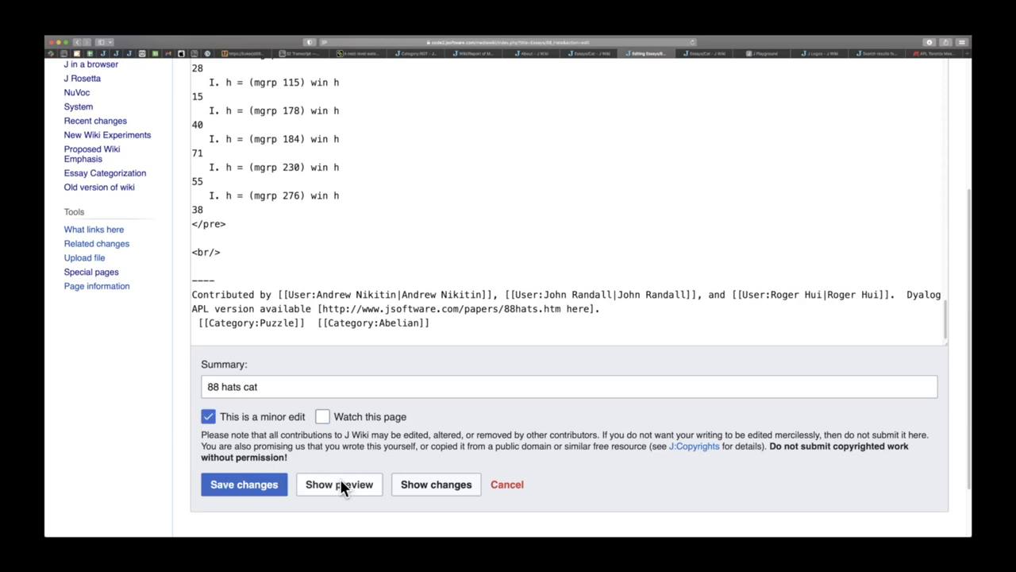
{"action": "mouse_move", "coordinate": [254, 492]}
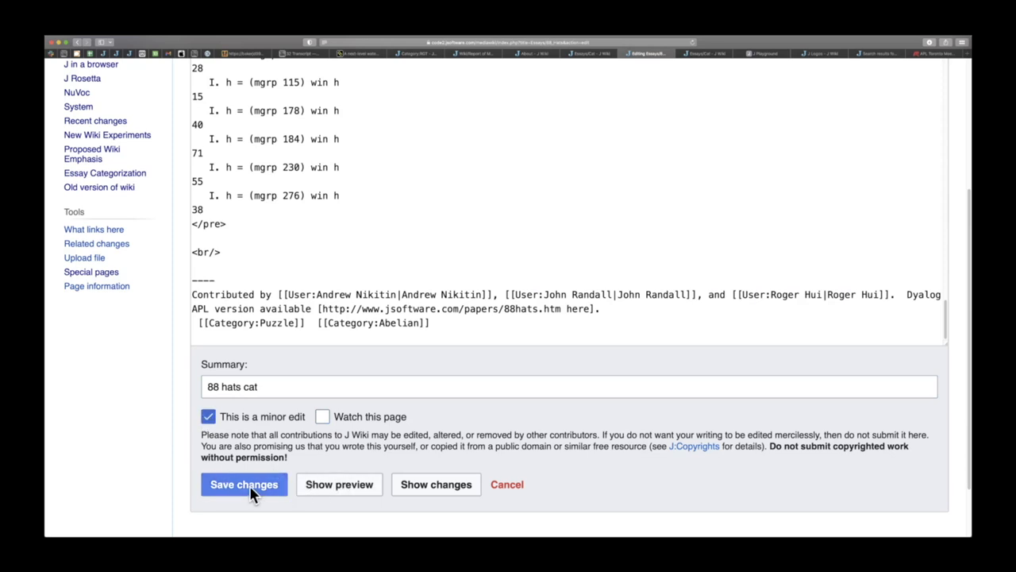
{"action": "left_click", "coordinate": [244, 485]}
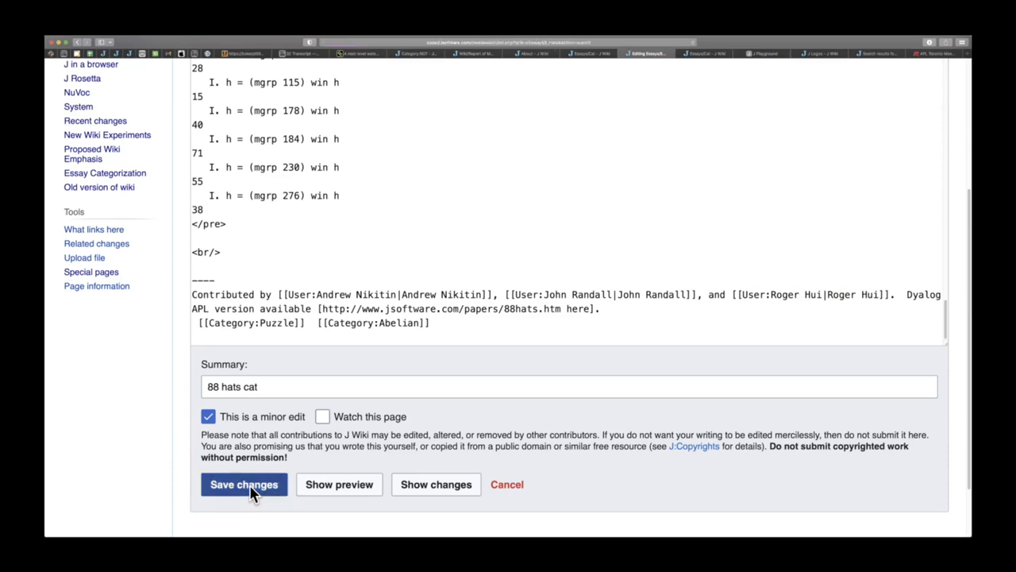
Confirm the save and scroll down to the Puzzle and Abelian categories bar
{"action": "left_click", "coordinate": [244, 484]}
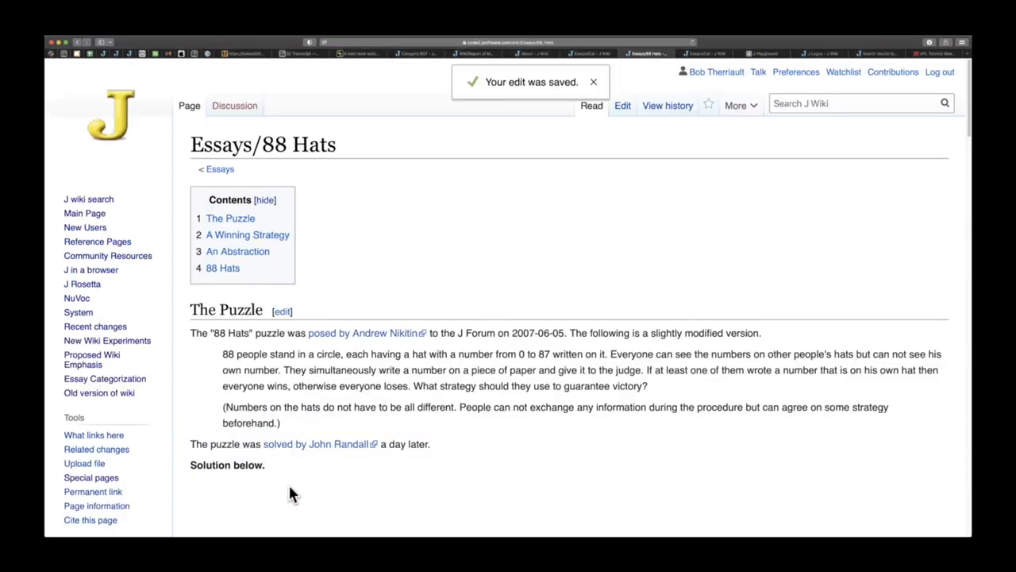
{"action": "scroll", "scroll_direction": "down", "scroll_amount": 3}
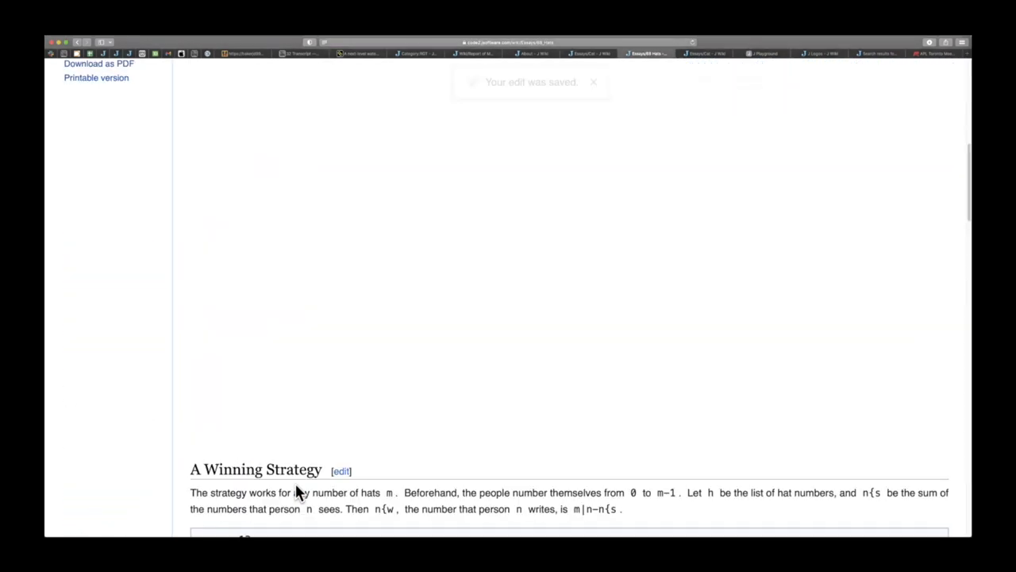
{"action": "scroll", "scroll_direction": "down", "scroll_amount": 3}
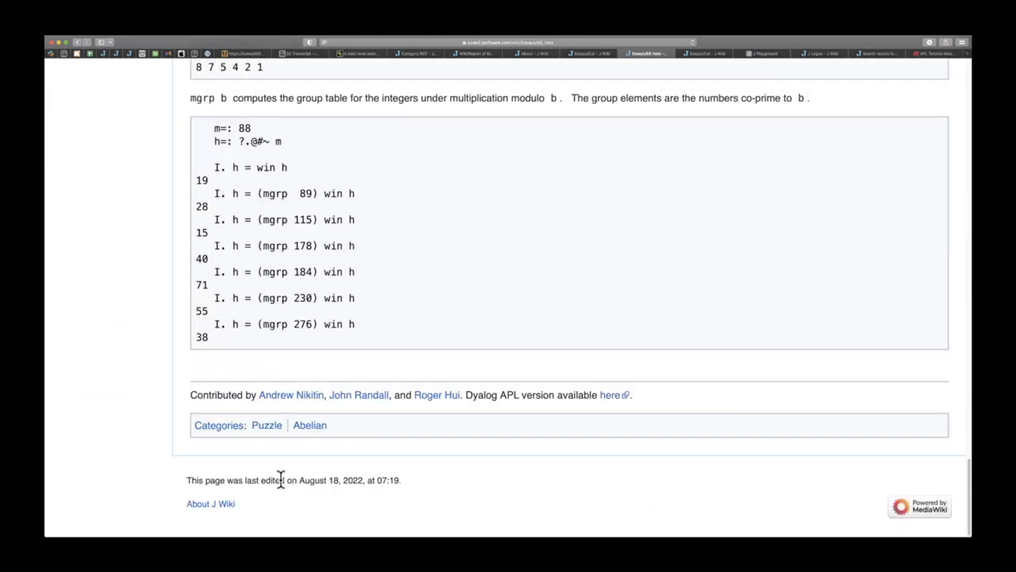
{"action": "mouse_move", "coordinate": [267, 426]}
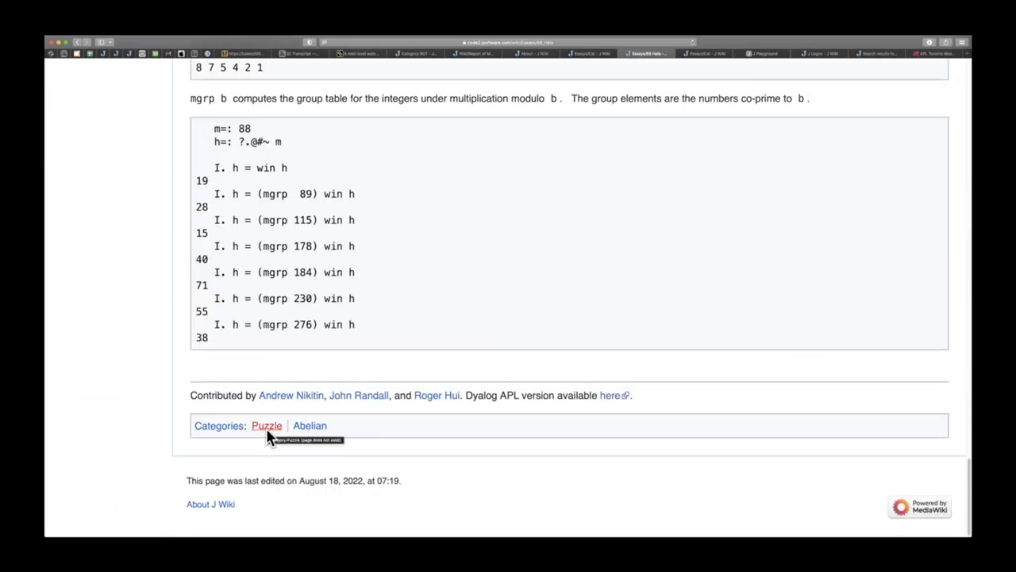
{"action": "mouse_move", "coordinate": [312, 437]}
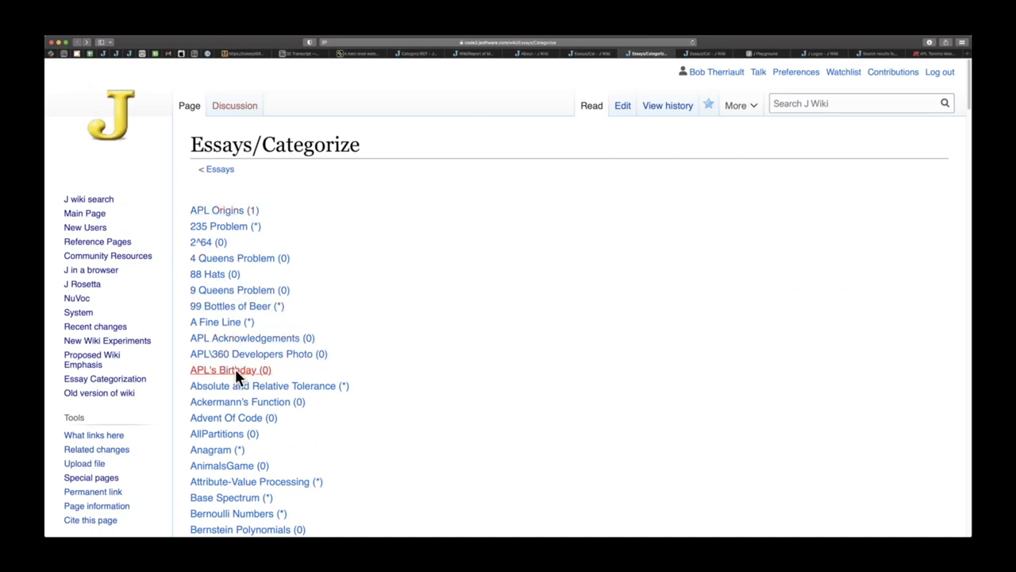
{"action": "mouse_move", "coordinate": [239, 376]}
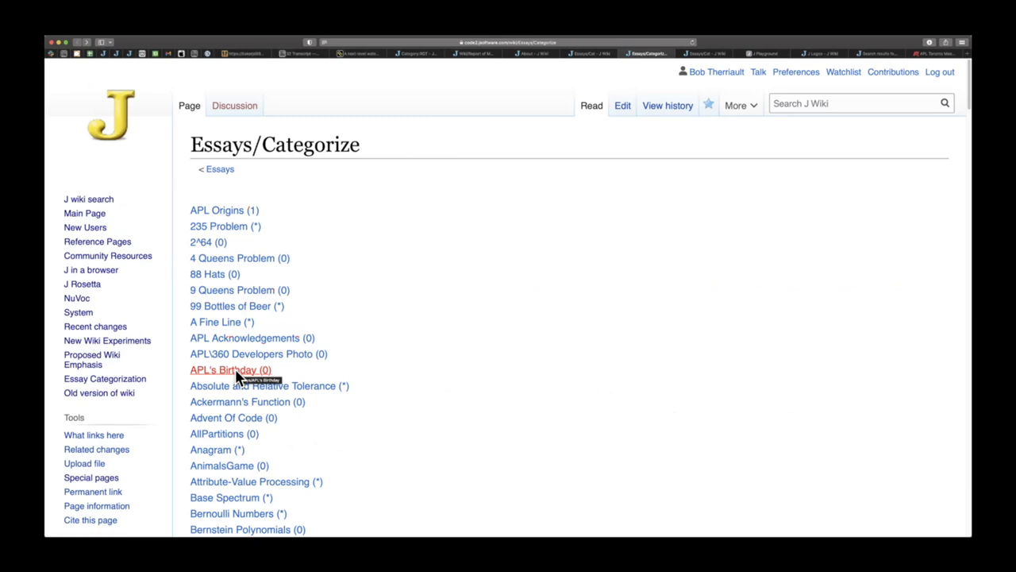
{"action": "mouse_move", "coordinate": [226, 372]}
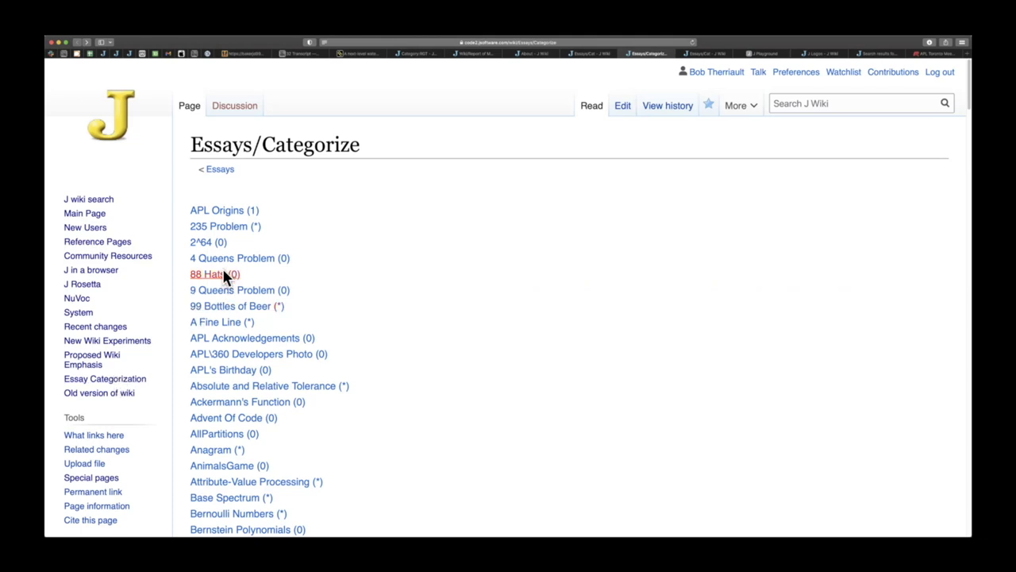
{"action": "mouse_move", "coordinate": [222, 277]}
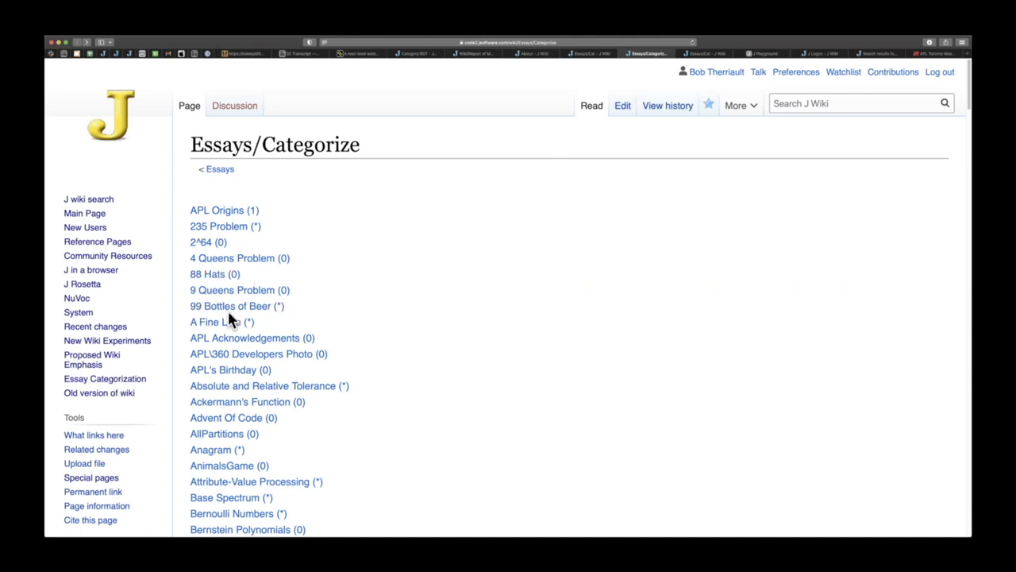
{"action": "left_click", "coordinate": [621, 105]}
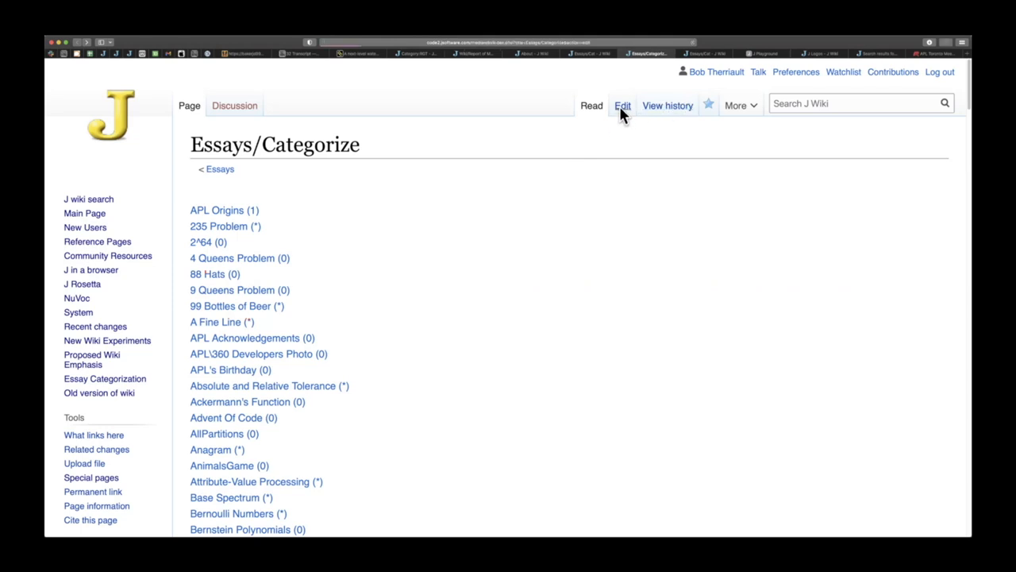
Change 88 Hats (0) to (1), add summary 'cat', unwatch, mark minor, and save
{"action": "left_click", "coordinate": [621, 105]}
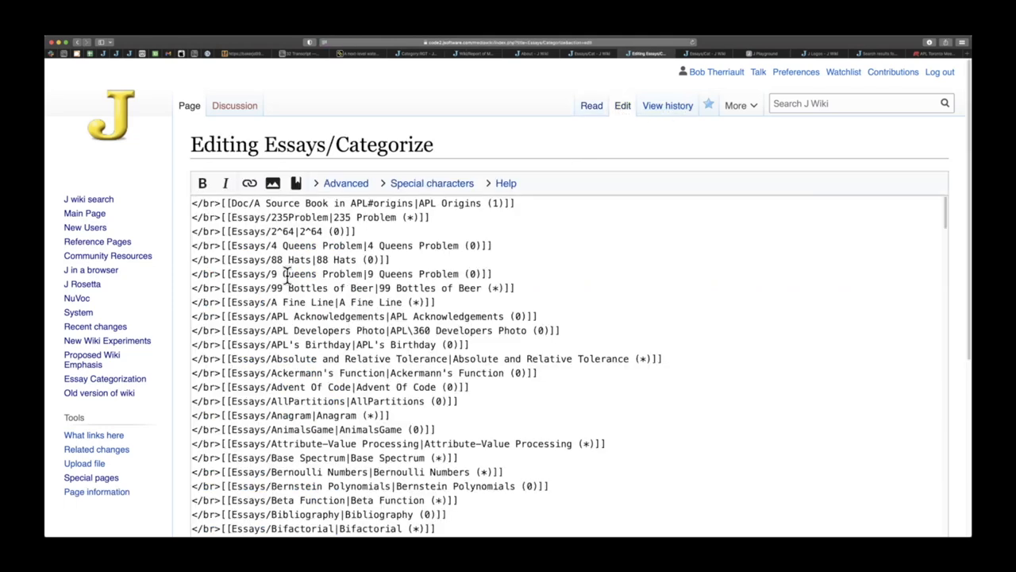
{"action": "mouse_move", "coordinate": [318, 260]}
{"action": "type", "text": "1"}
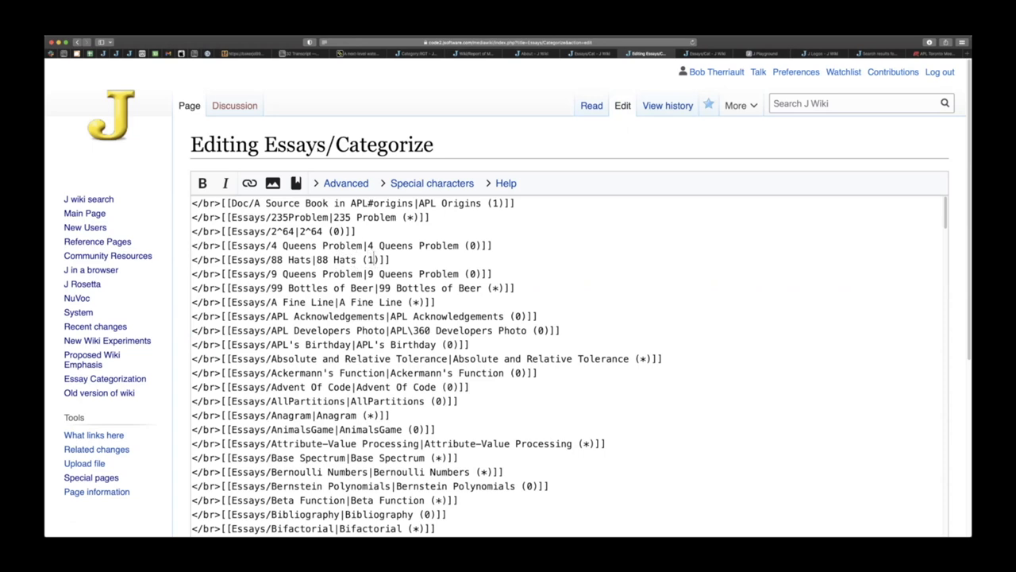
{"action": "scroll", "scroll_direction": "down", "scroll_amount": 3}
{"action": "type", "text": "88 hats"}
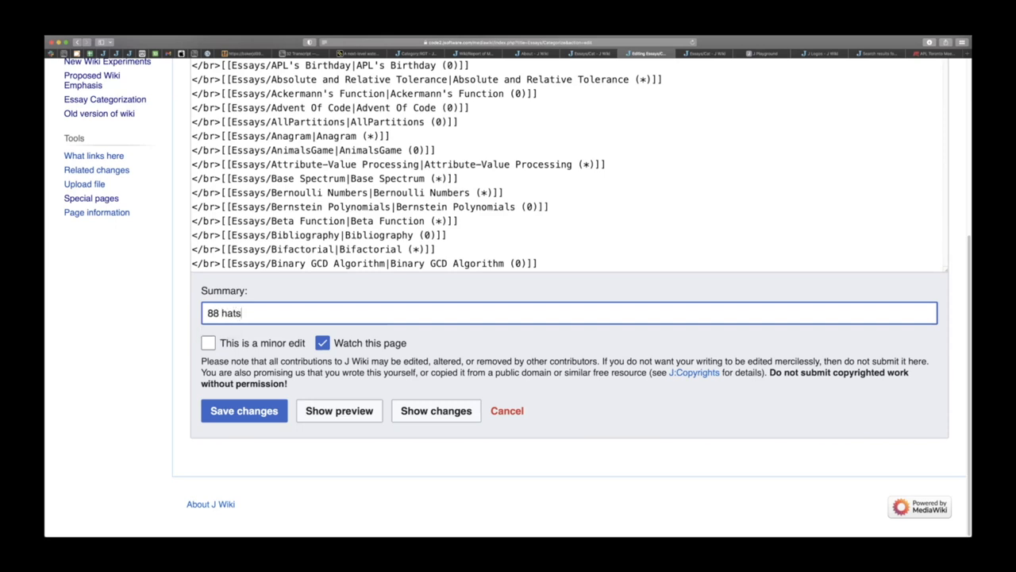
{"action": "type", "text": "cat"}
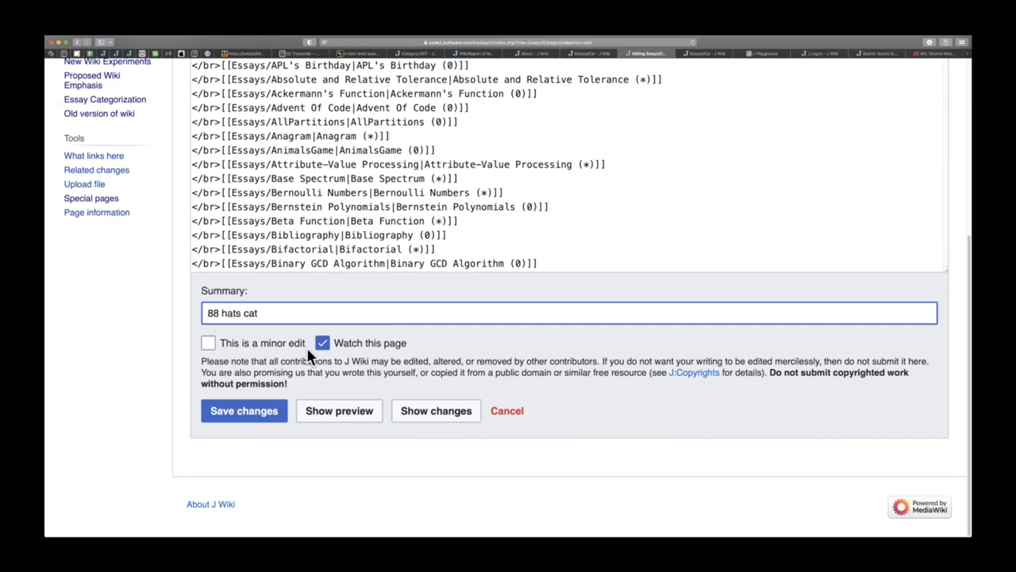
{"action": "left_click", "coordinate": [323, 342]}
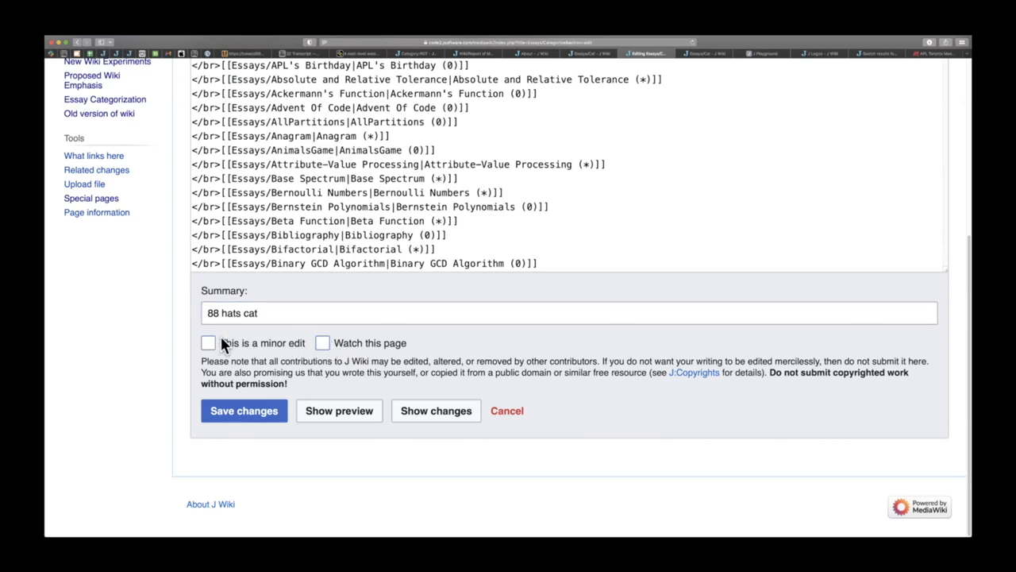
{"action": "left_click", "coordinate": [208, 342]}
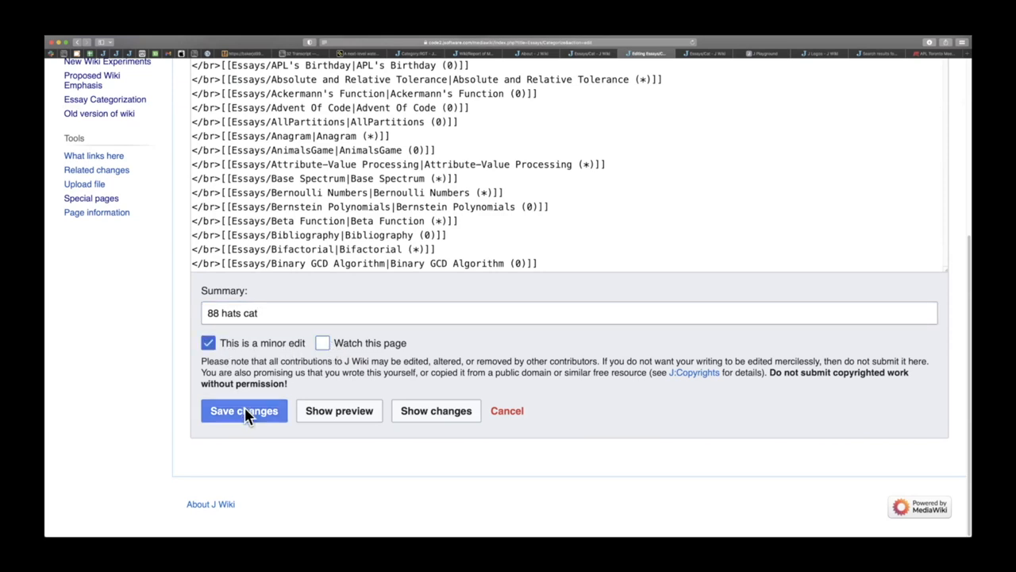
{"action": "left_click", "coordinate": [244, 411]}
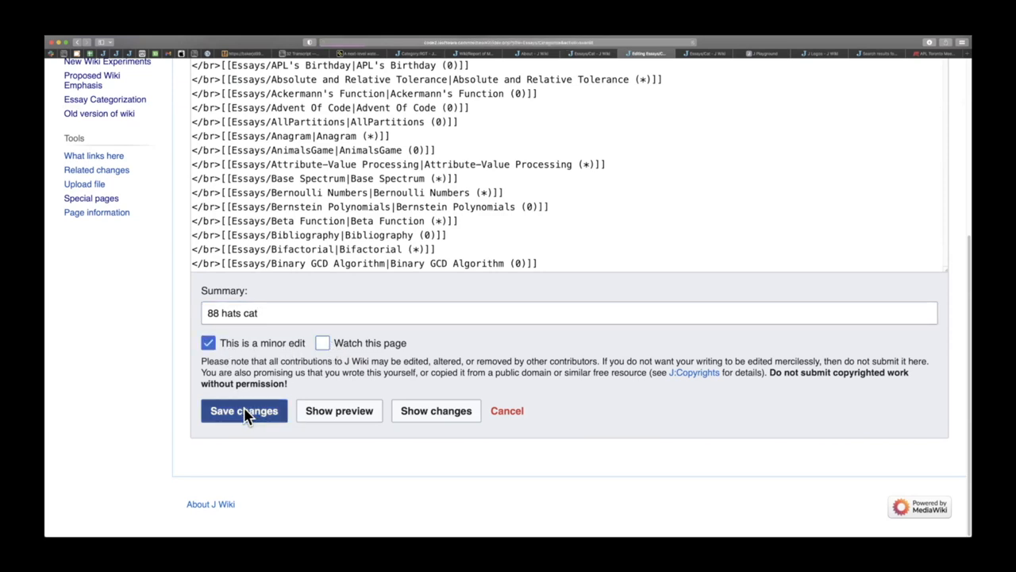
{"action": "left_click", "coordinate": [244, 410]}
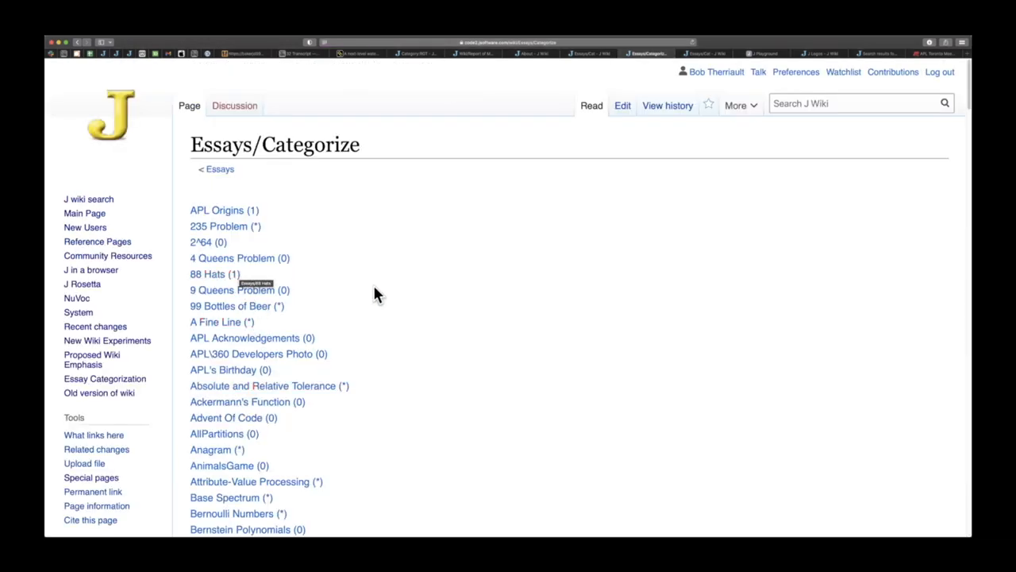
{"action": "mouse_move", "coordinate": [391, 305]}
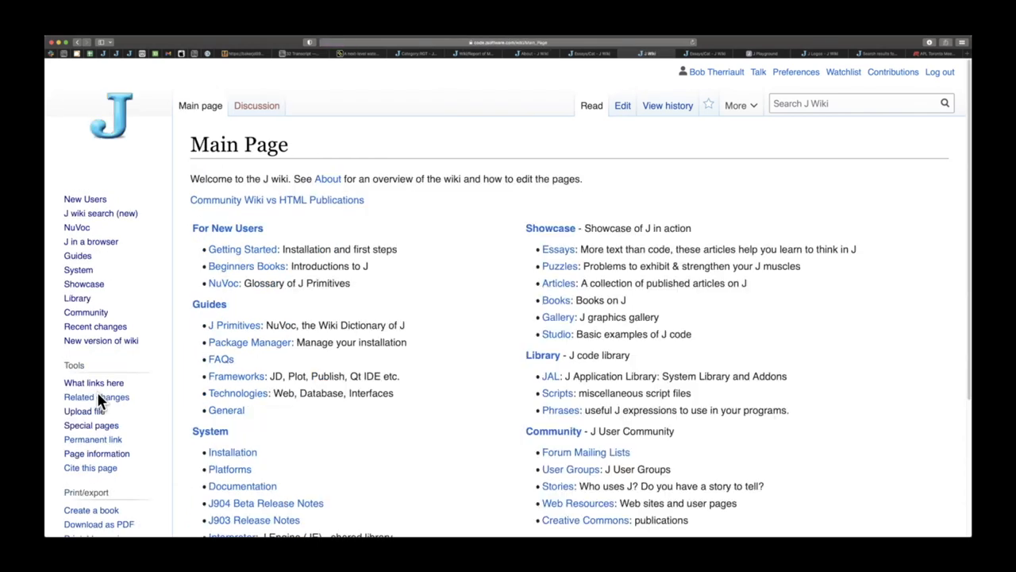
{"action": "mouse_move", "coordinate": [561, 250]}
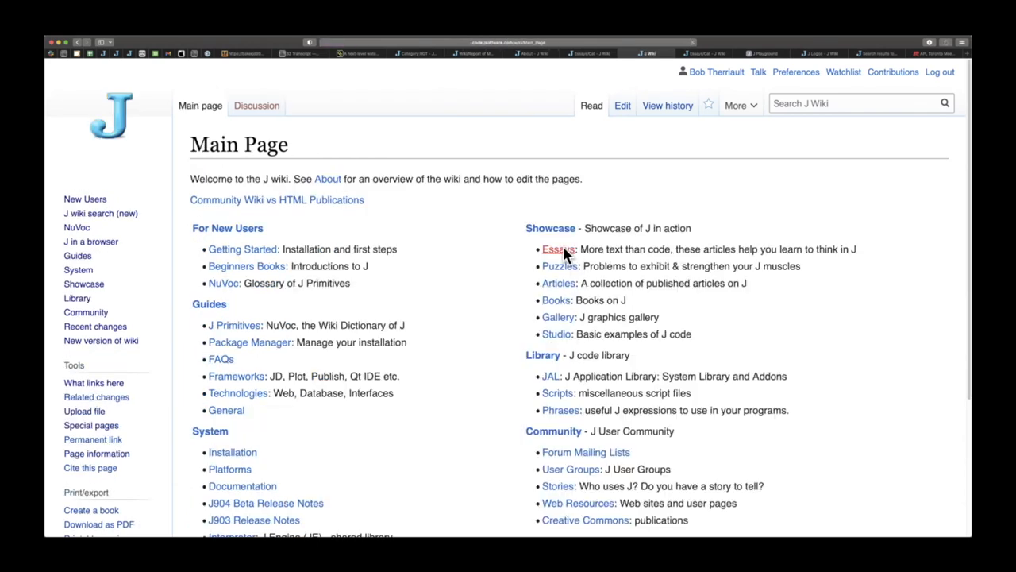
Go to the Essays index from the Main Page's Showcase link
{"action": "left_click", "coordinate": [555, 249]}
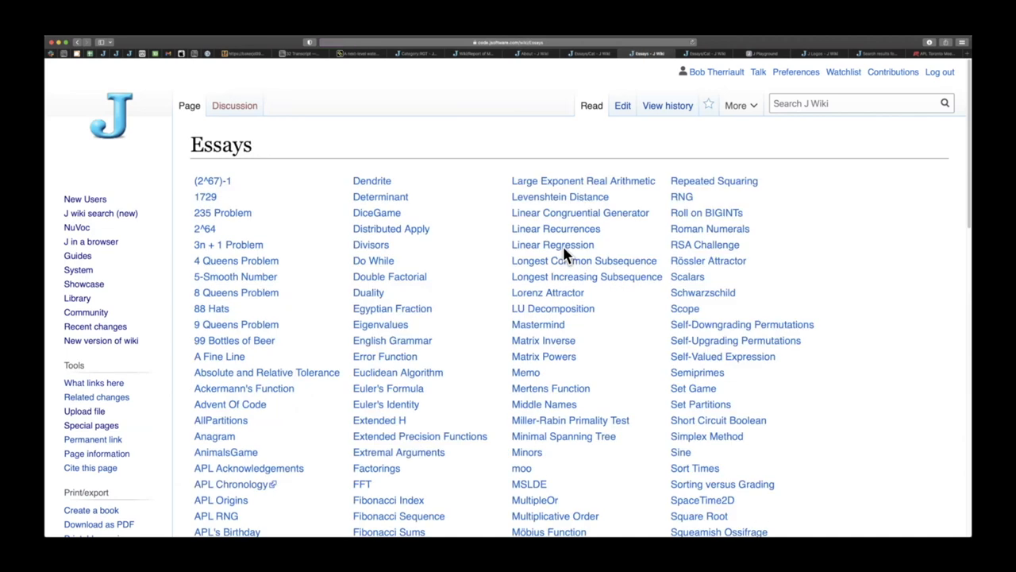